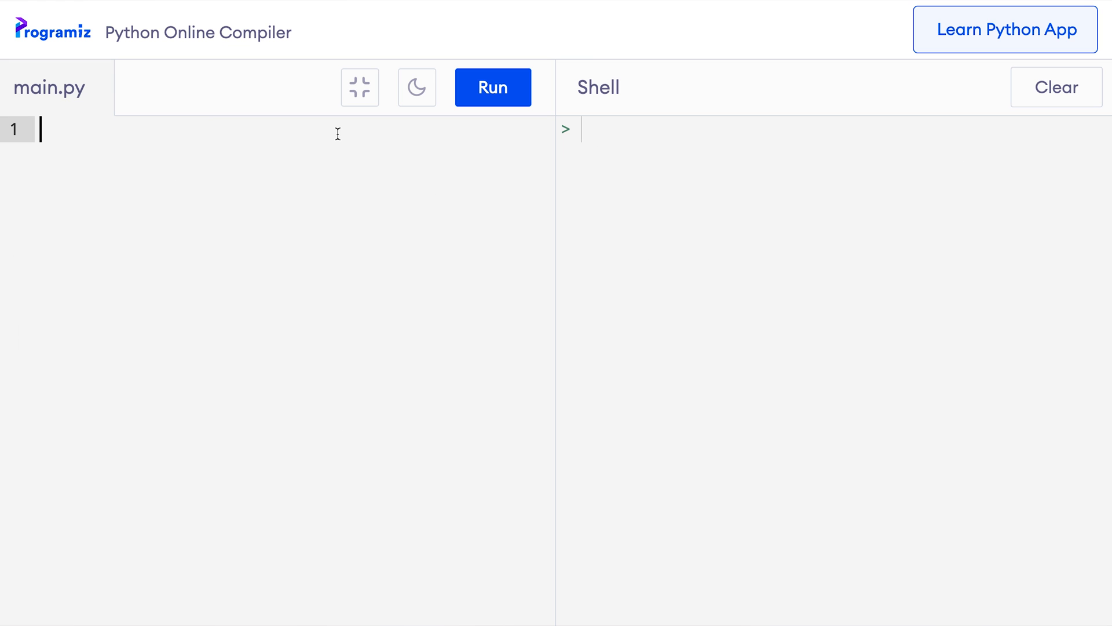
mouse_move(257, 122)
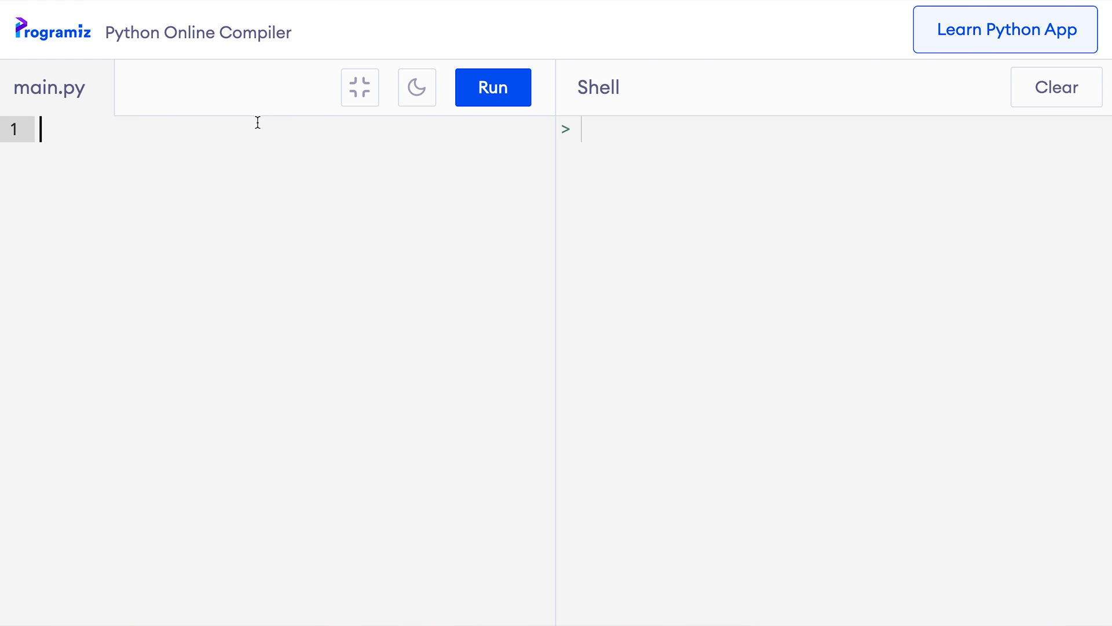
- Write result = range(1, 11) and print(result), run it, and highlight the range(1, 11) output
text(result =)
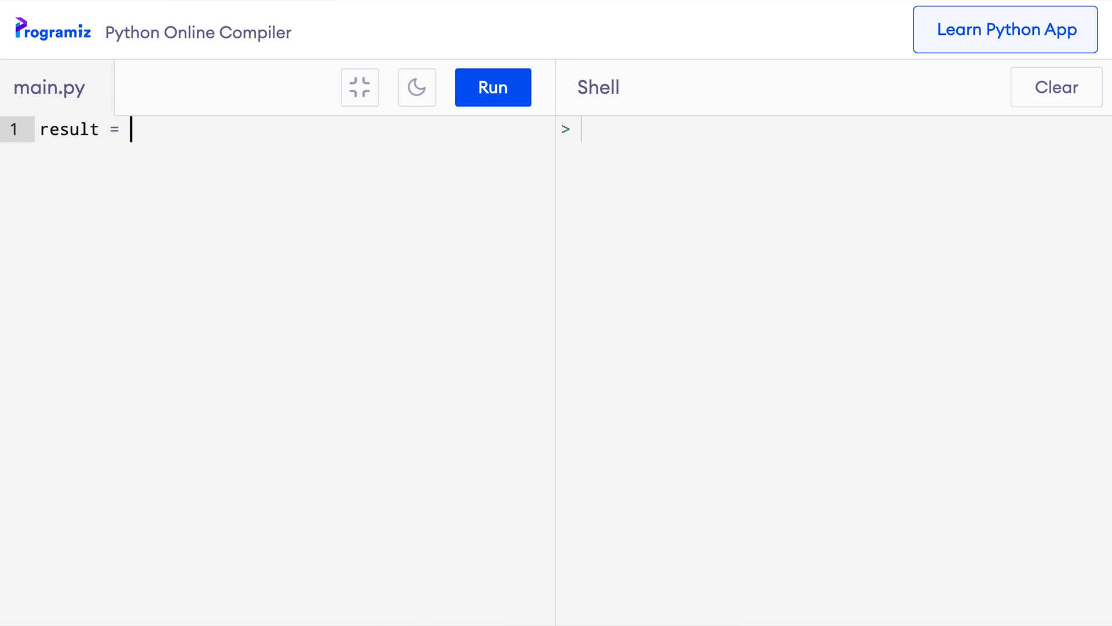
text(range(1, 1))
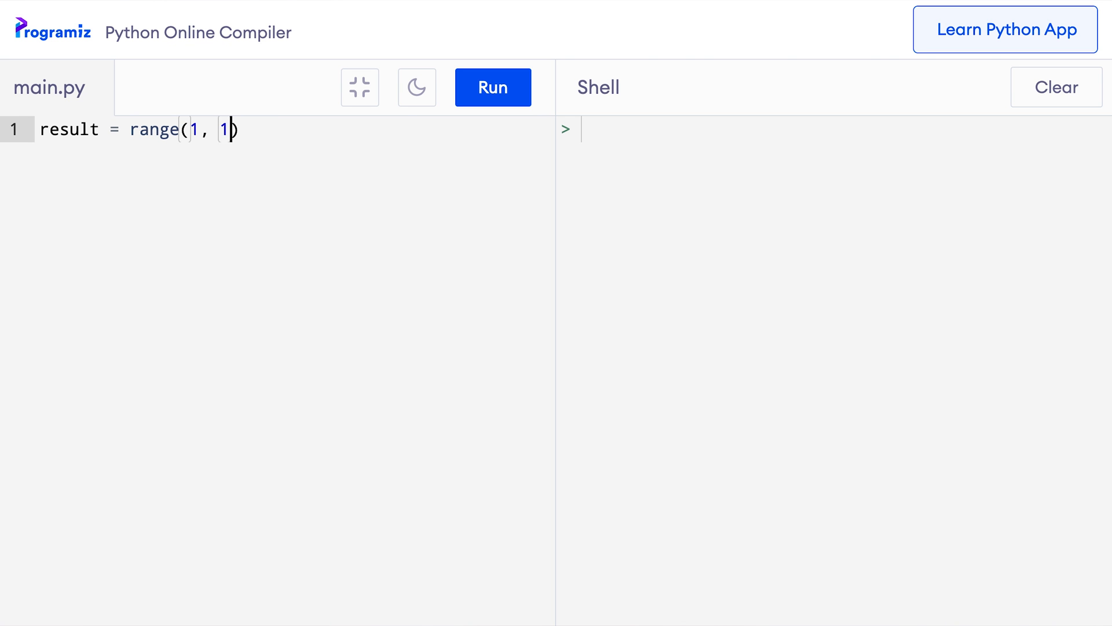
text(1)
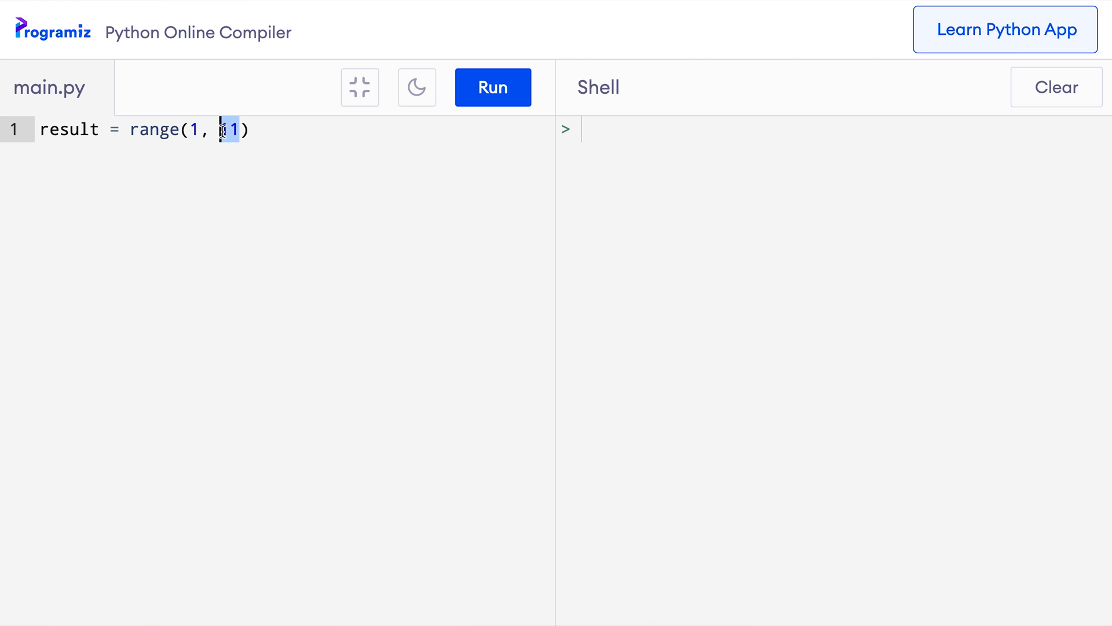
text(print(resul)
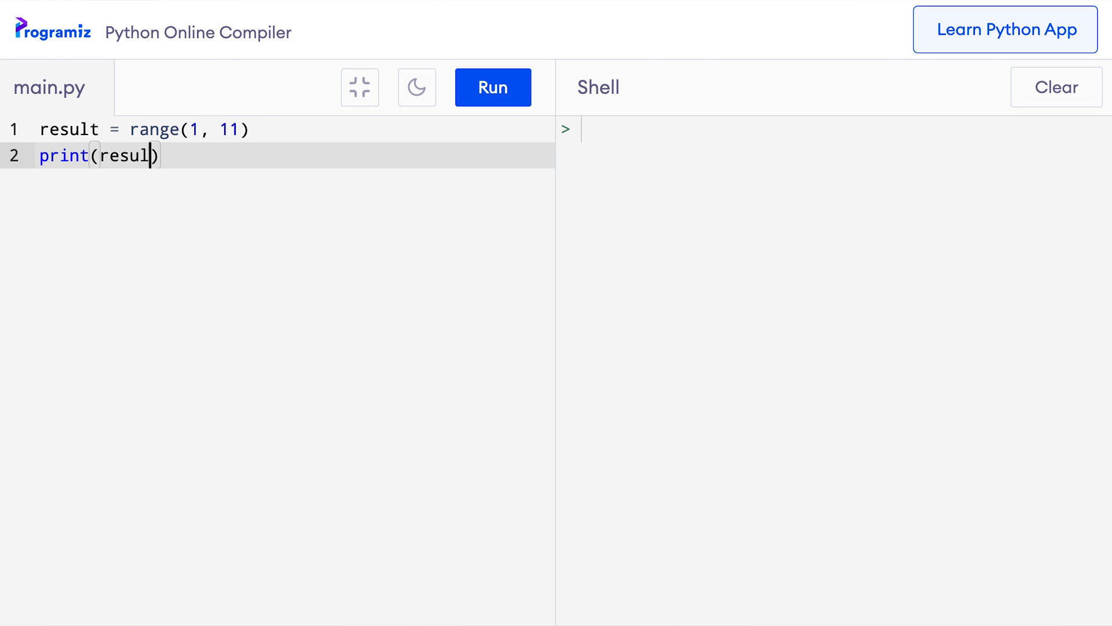
click(493, 87)
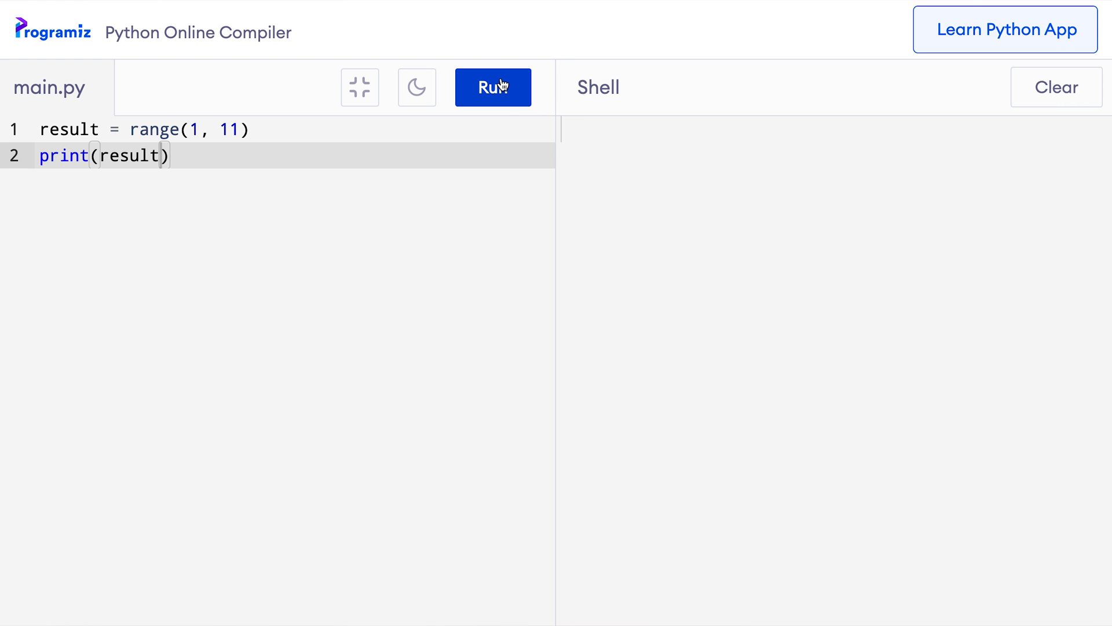
click(494, 86)
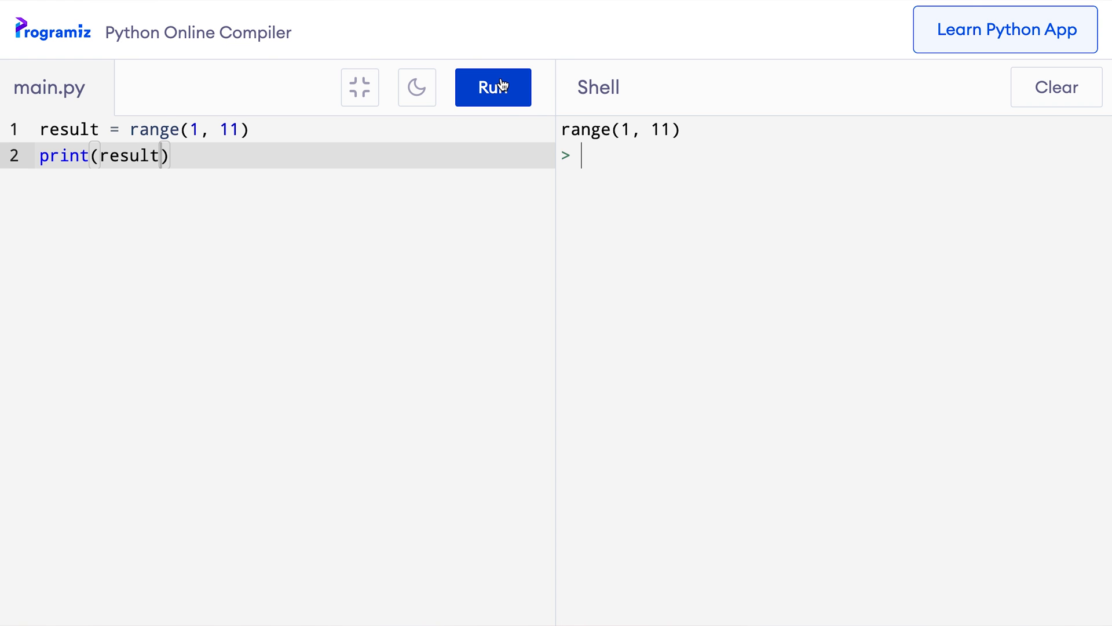
mouse_move(604, 130)
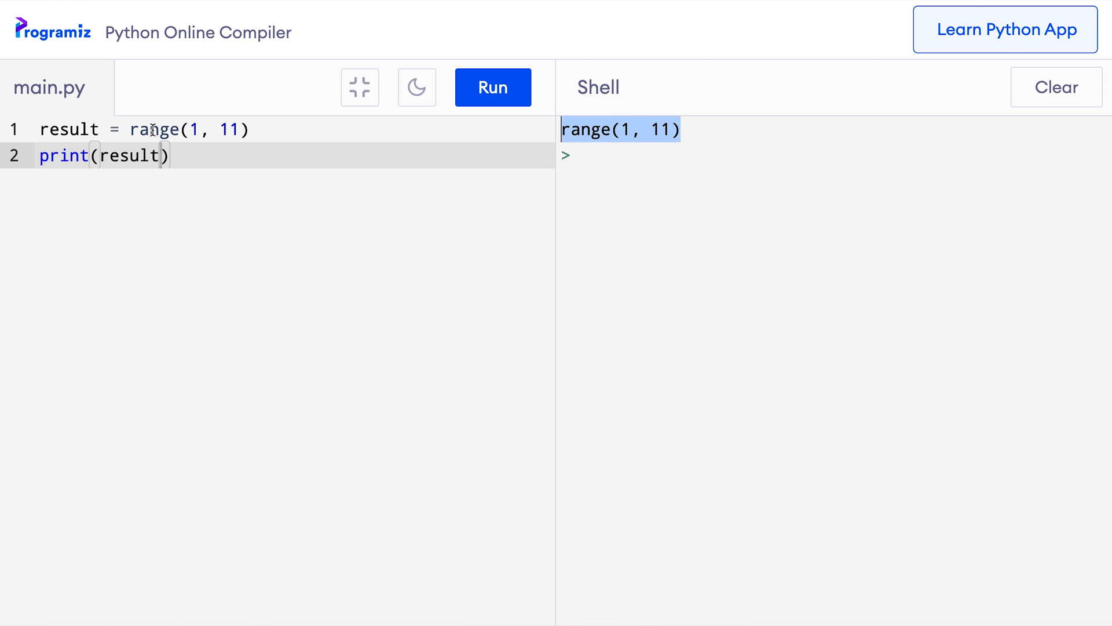
drag(129, 129, 250, 128)
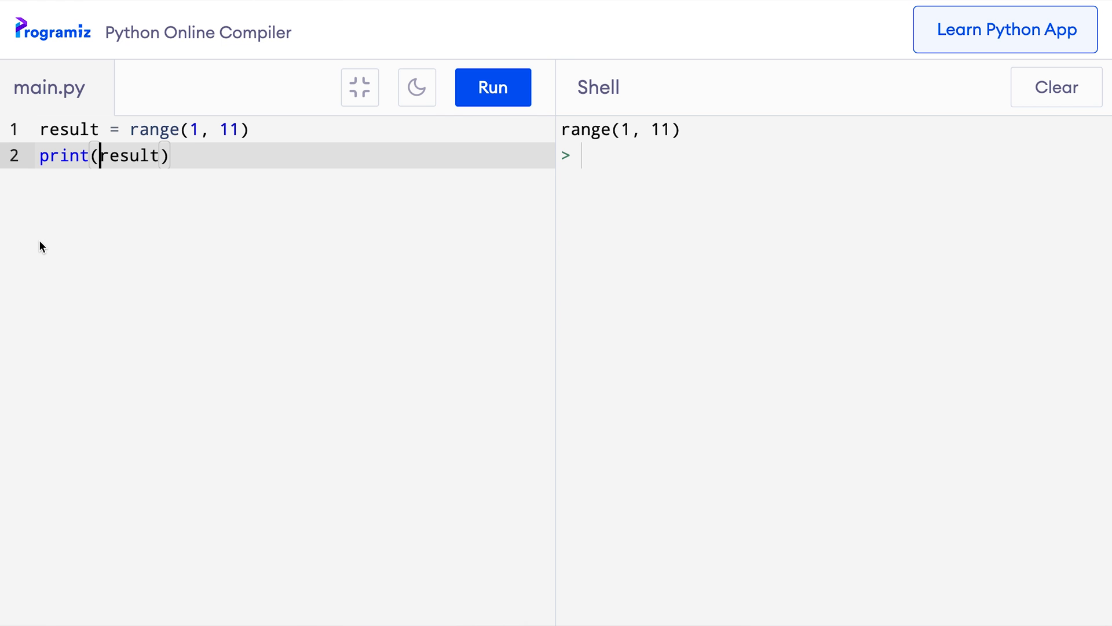
- Wrap result in list() inside print and run it to output [1, 2, ..., 10]
text(list()
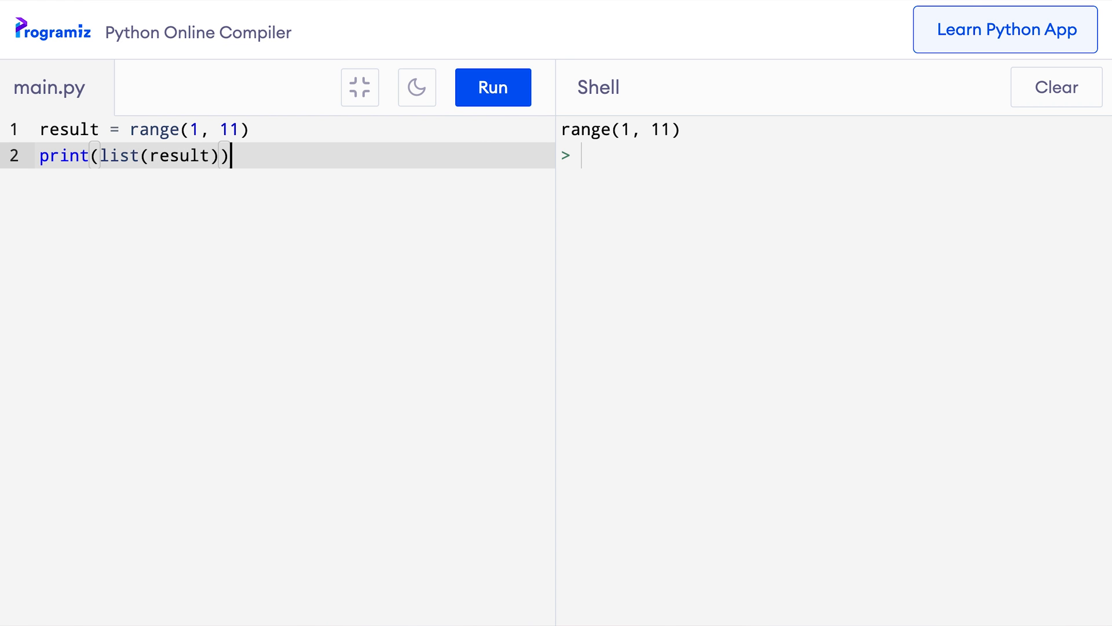
click(492, 86)
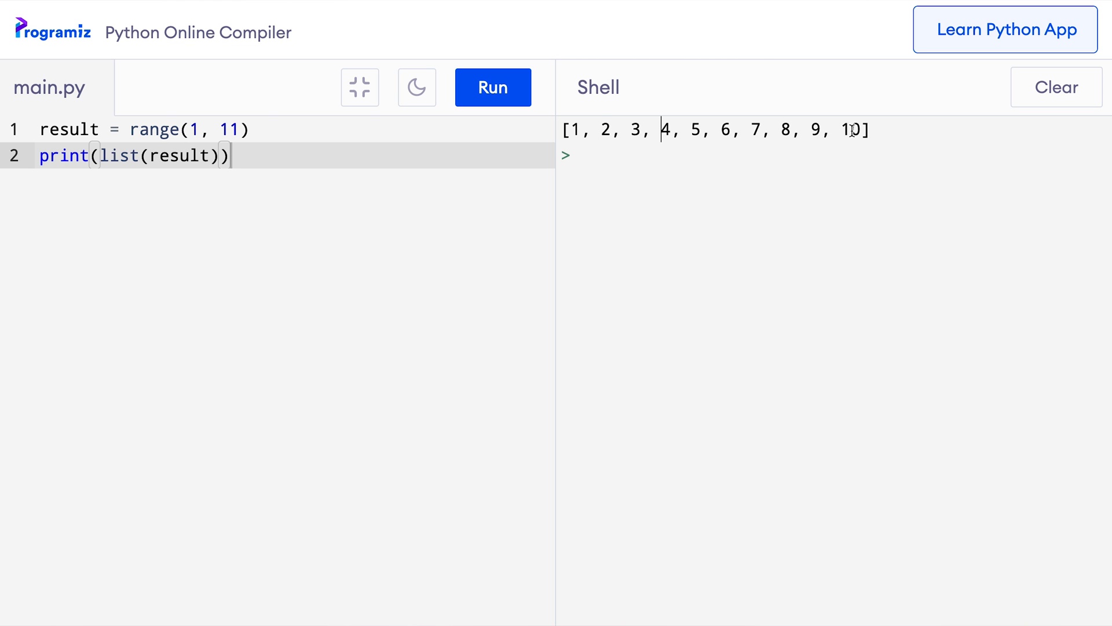
click(1005, 29)
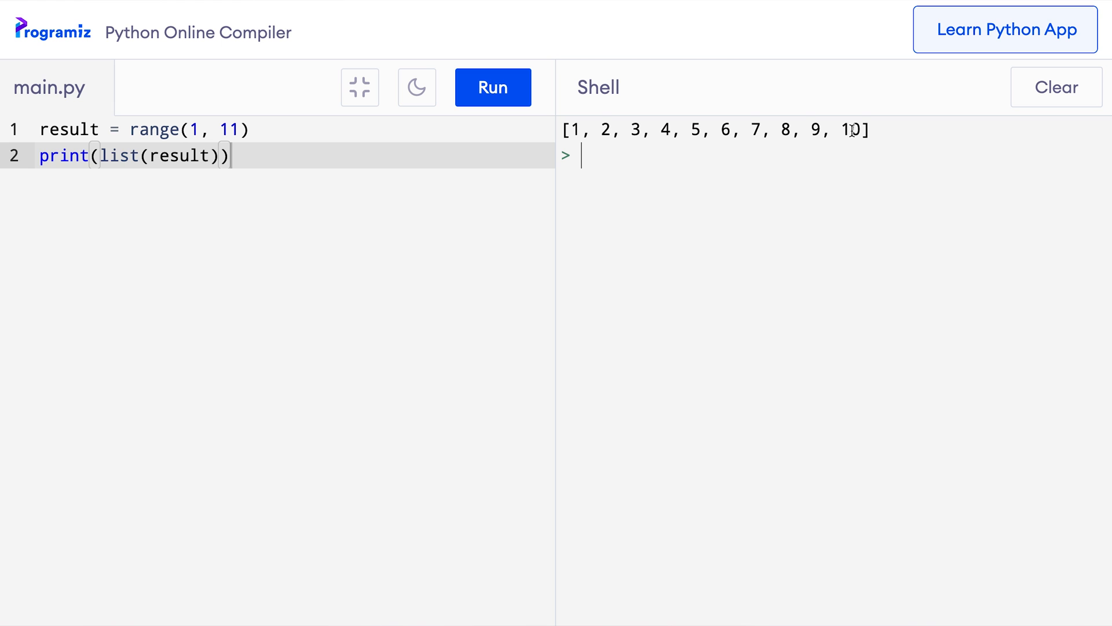
mouse_move(602, 118)
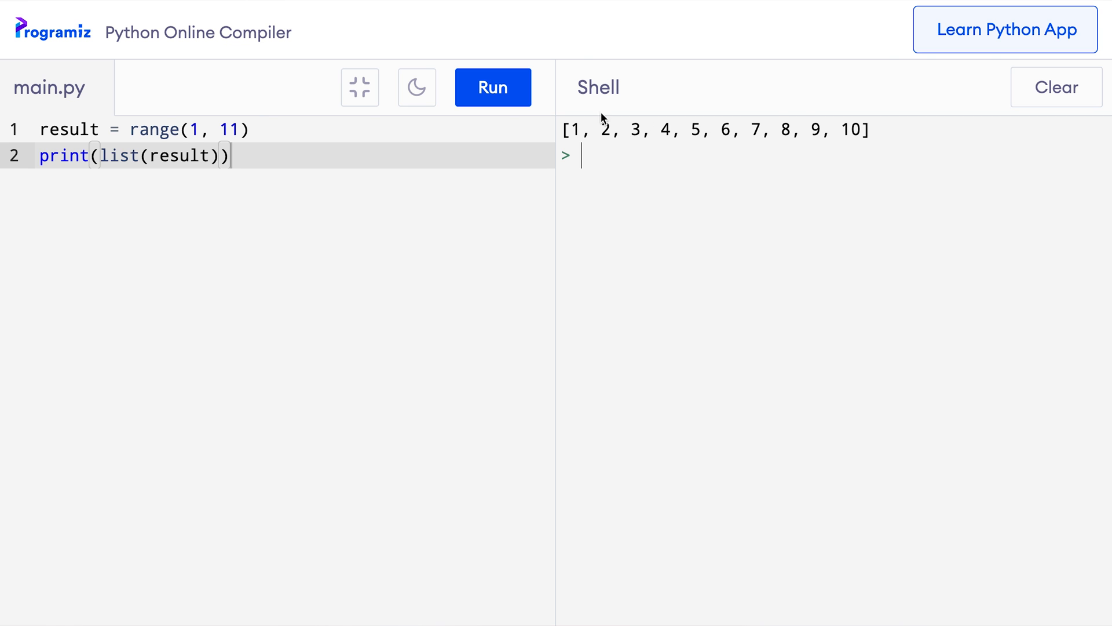
- Write a for loop over range(1, 6) printing value and "iteration", then run it for five lines
text(fo)
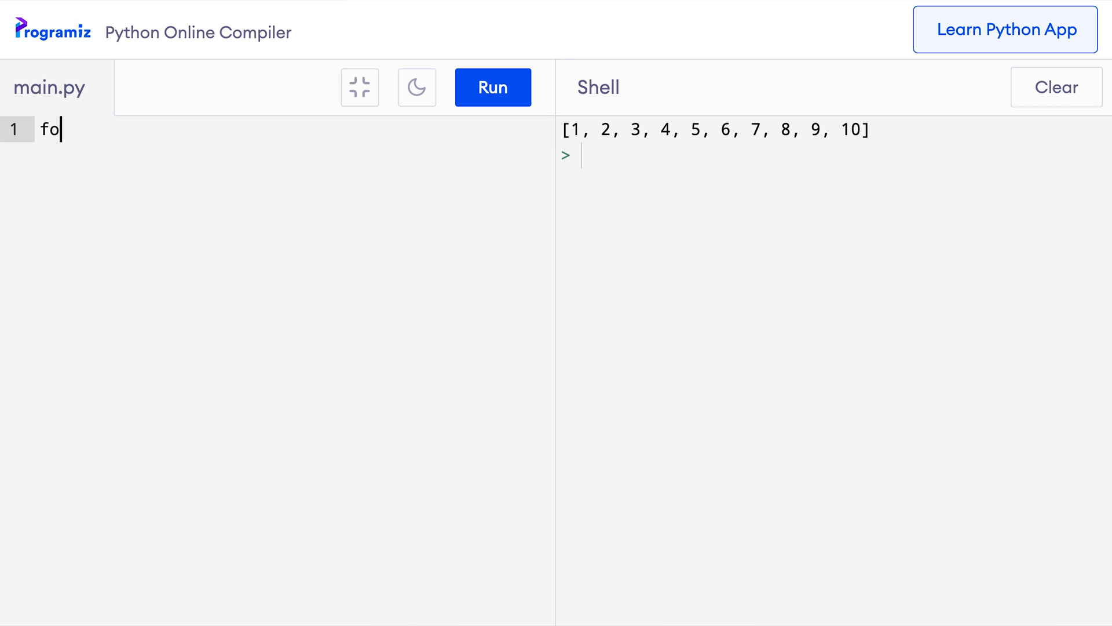
text(r value in range(1, 6):)
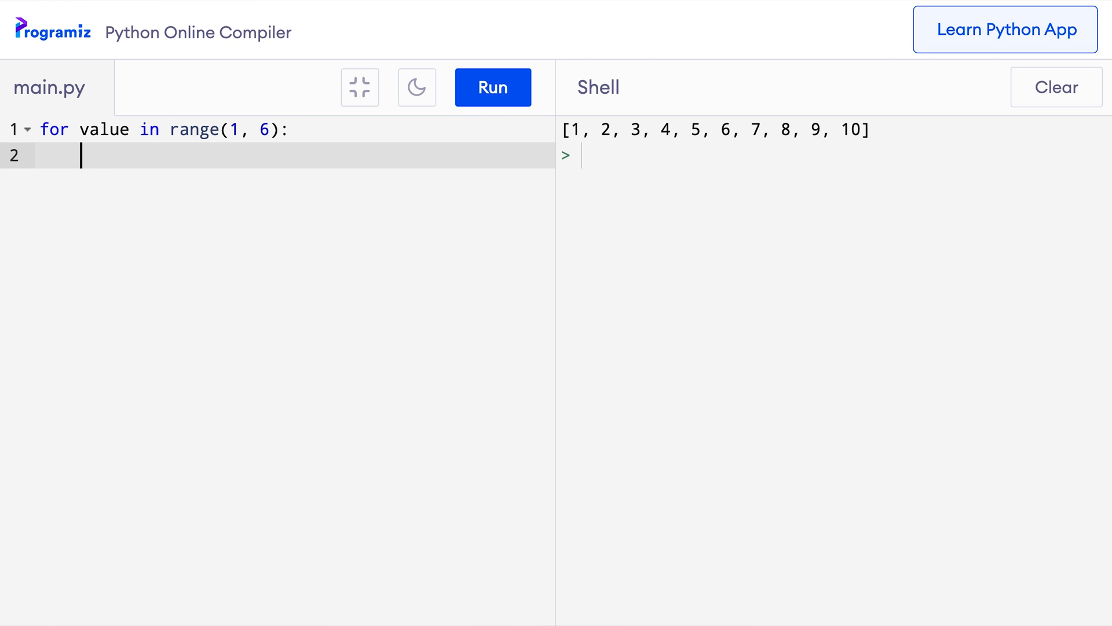
text(print(value, ""))
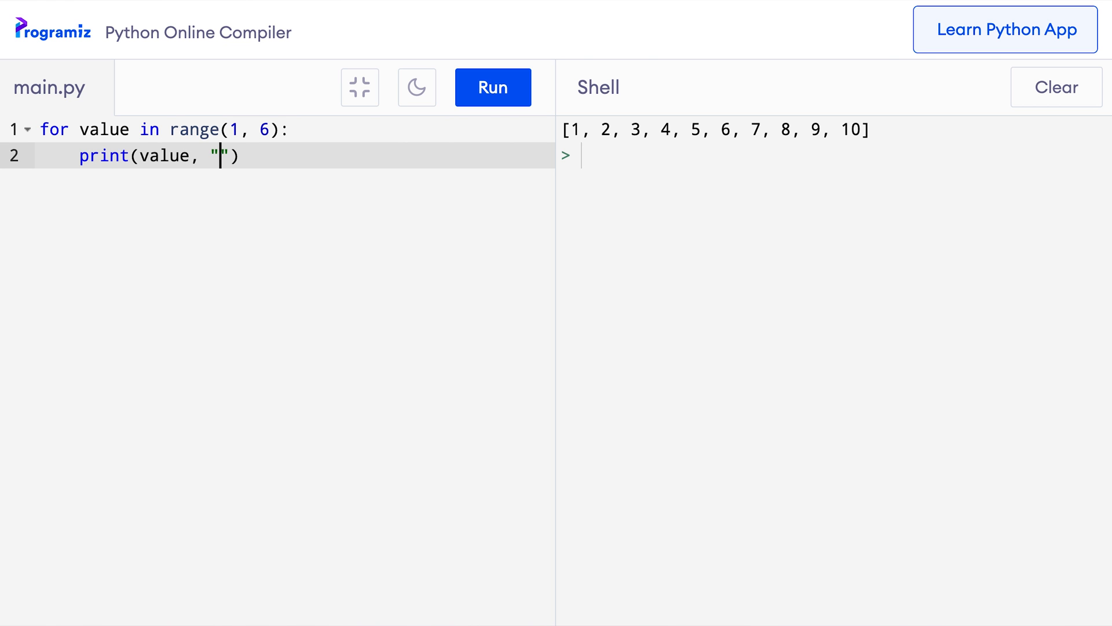
text(iteration)
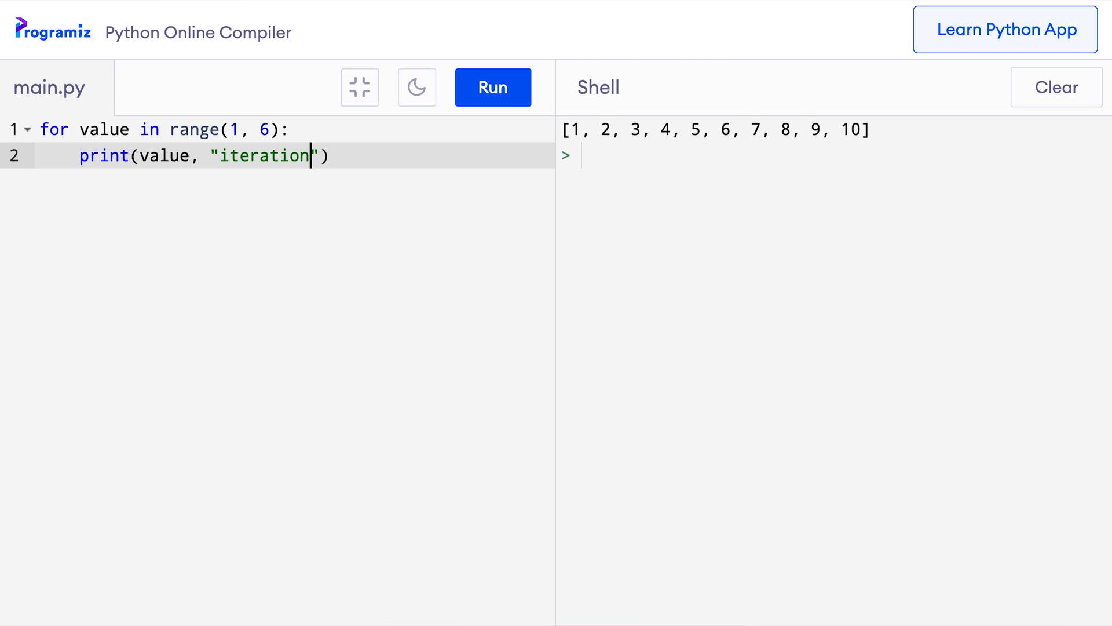
click(233, 128)
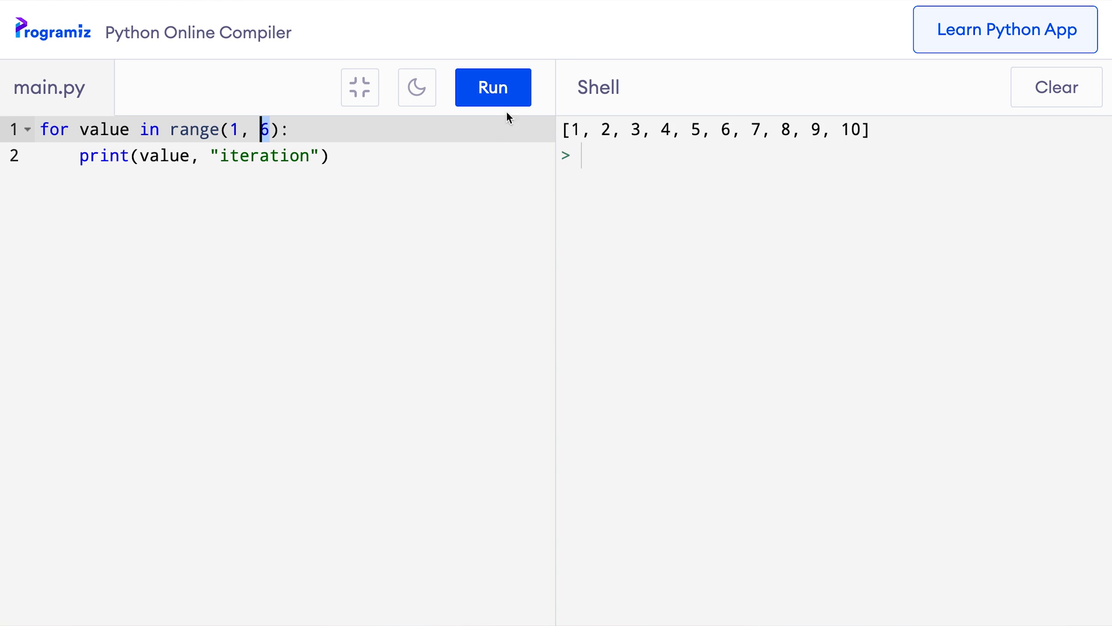
click(492, 86)
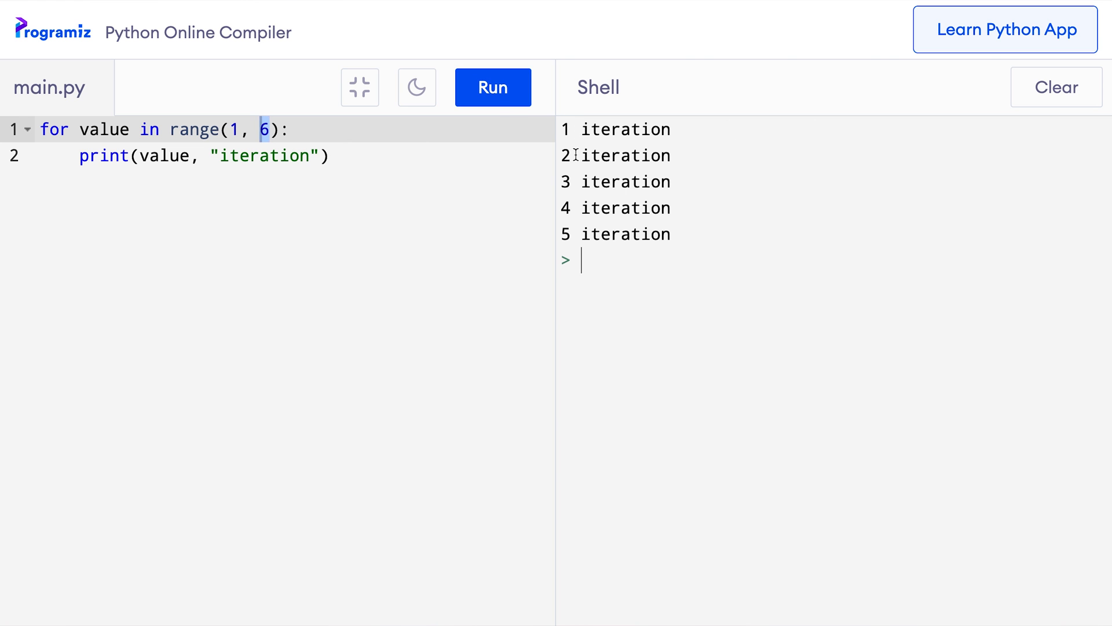
double_click(614, 234)
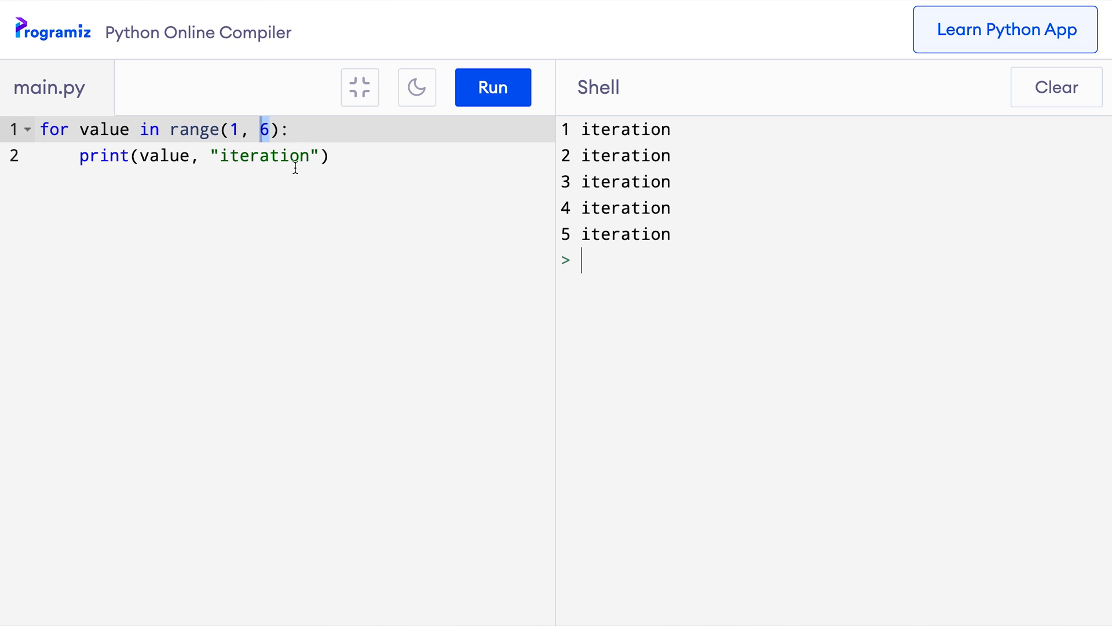
- Write result = range(11) and print(list(result)), then run it to list 0 through 10
text(result =)
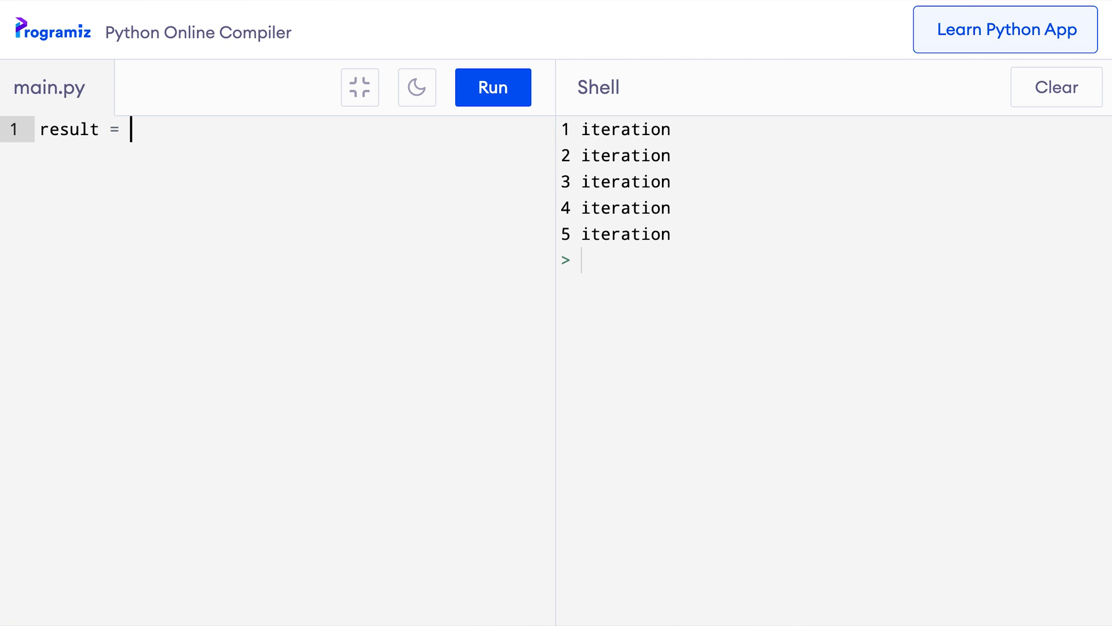
text(range(11))
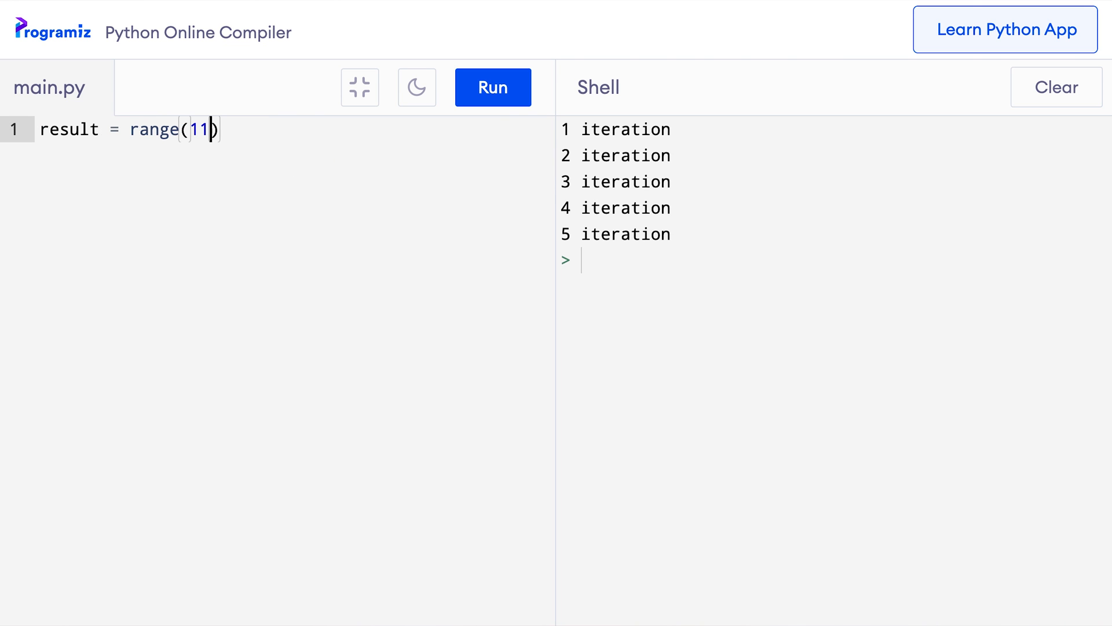
key(Enter)
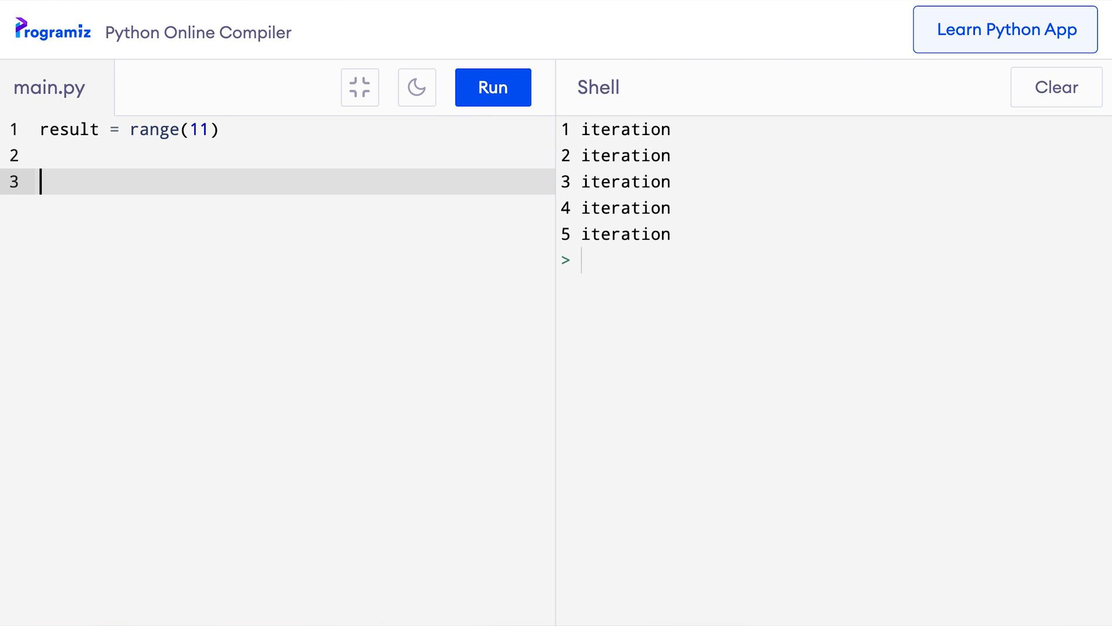
text(print()
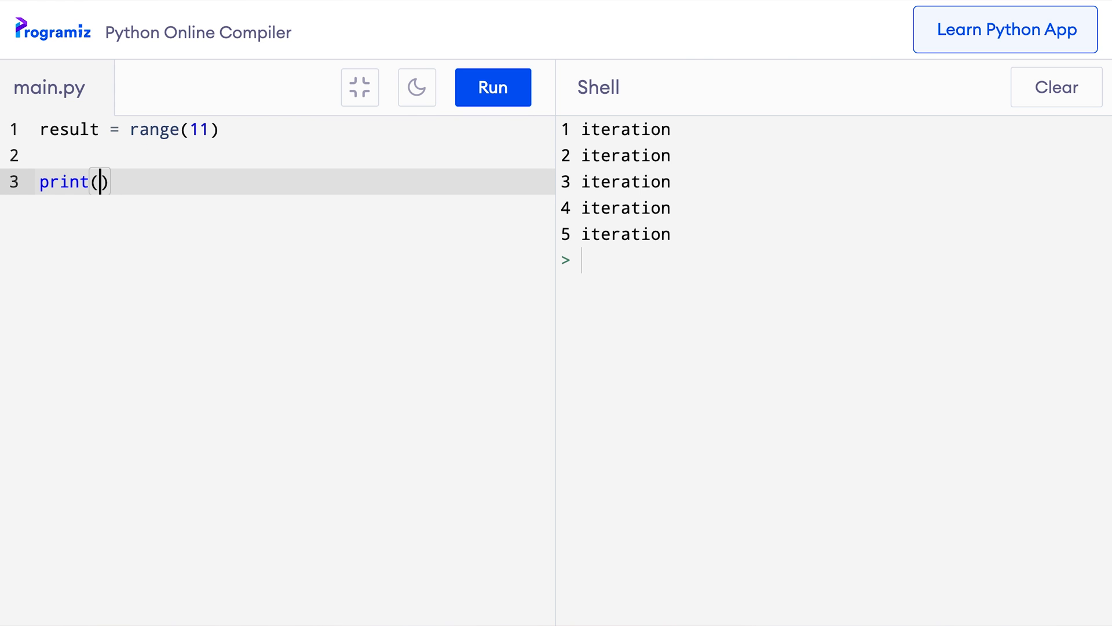
text(list(result)
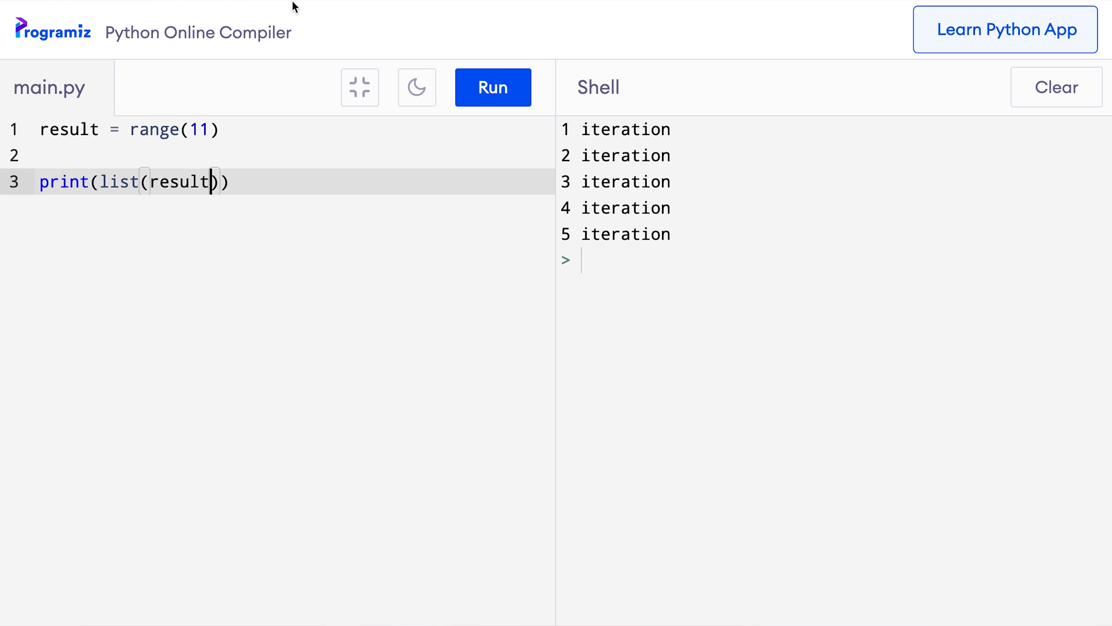
click(494, 87)
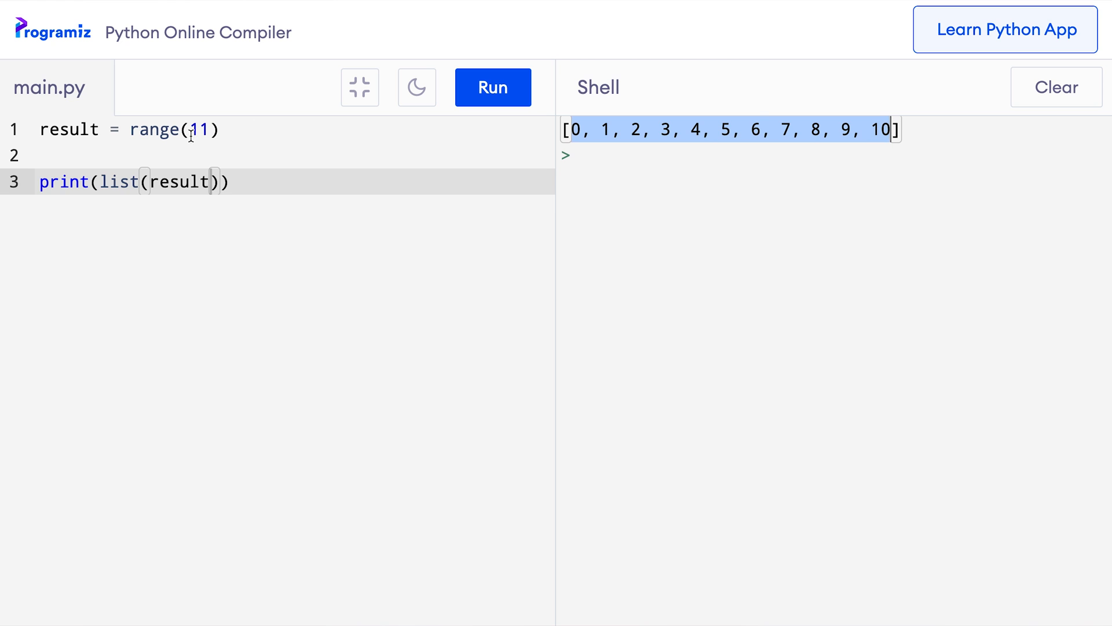
- Rewrite the range call as range(0,11) with an explicit start value
text(0)
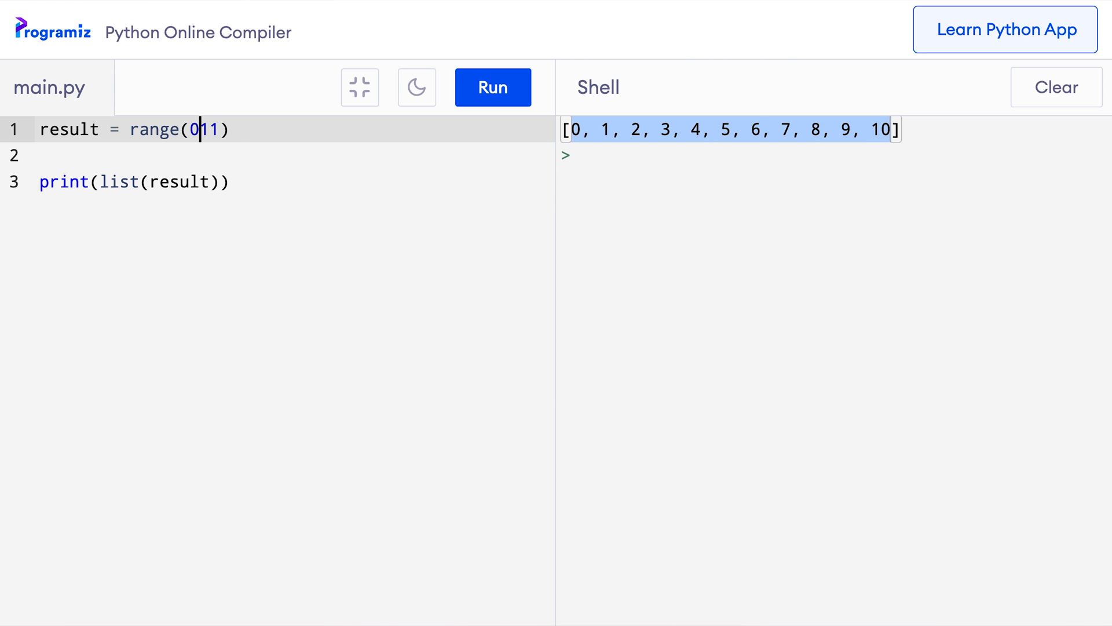
text(,)
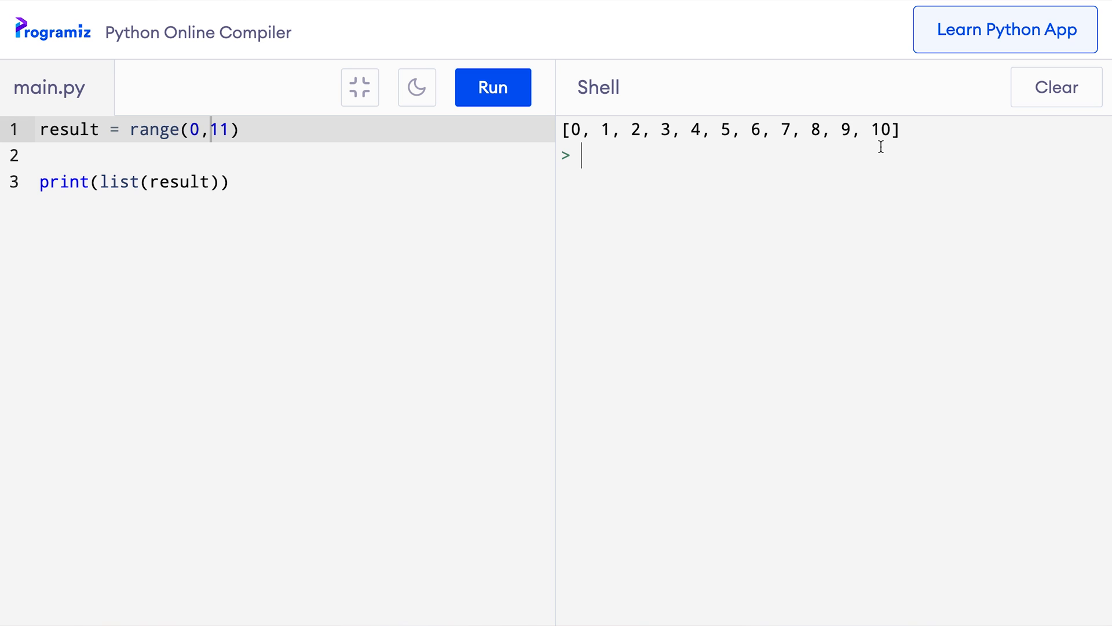
mouse_move(383, 181)
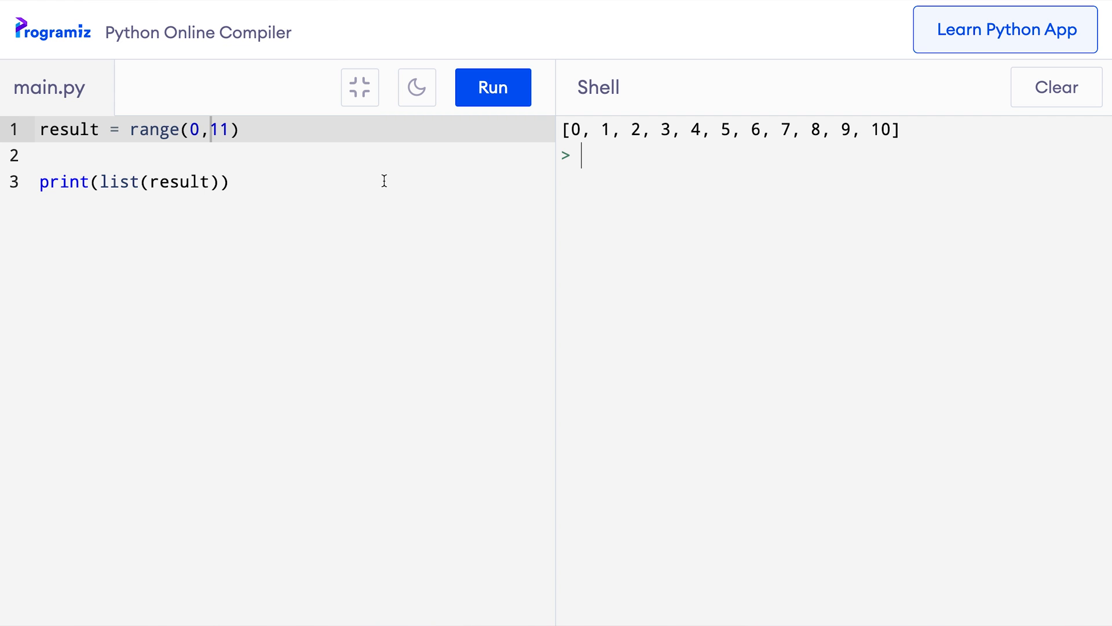
- Write a for loop over range(5) printing value and run it to output 0 through 4
text(f)
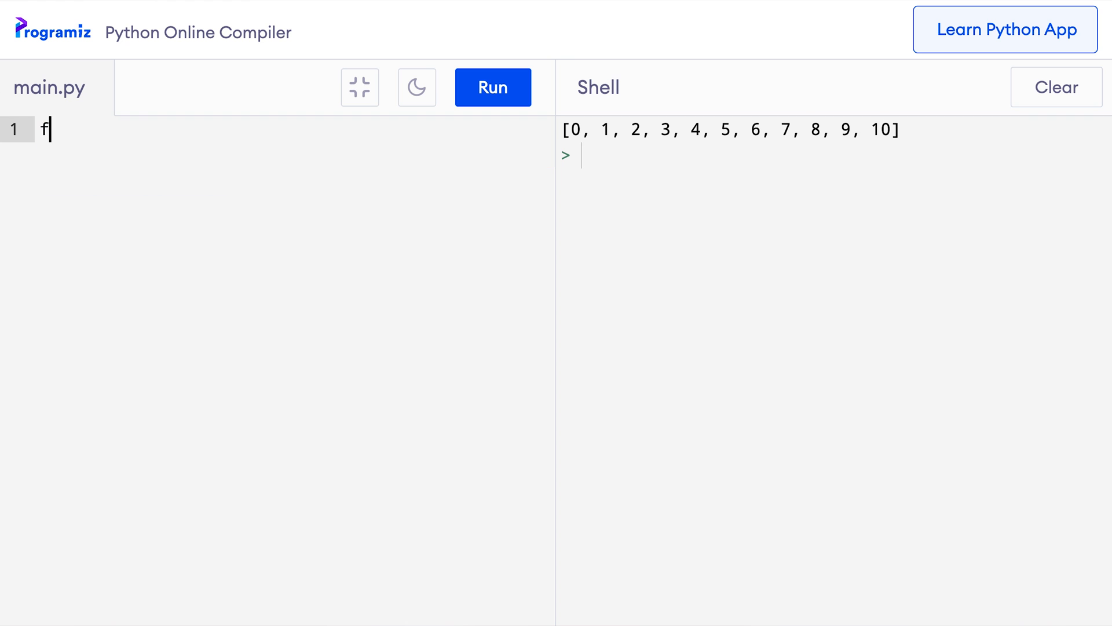
text(or value in ra)
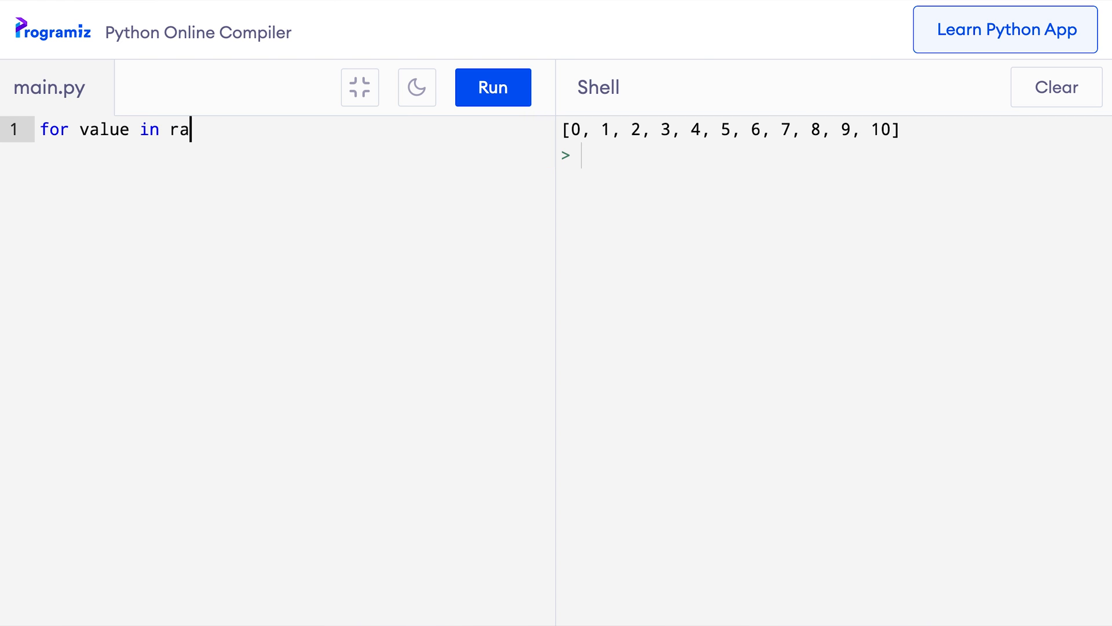
text(nge(5):)
text(print(va)
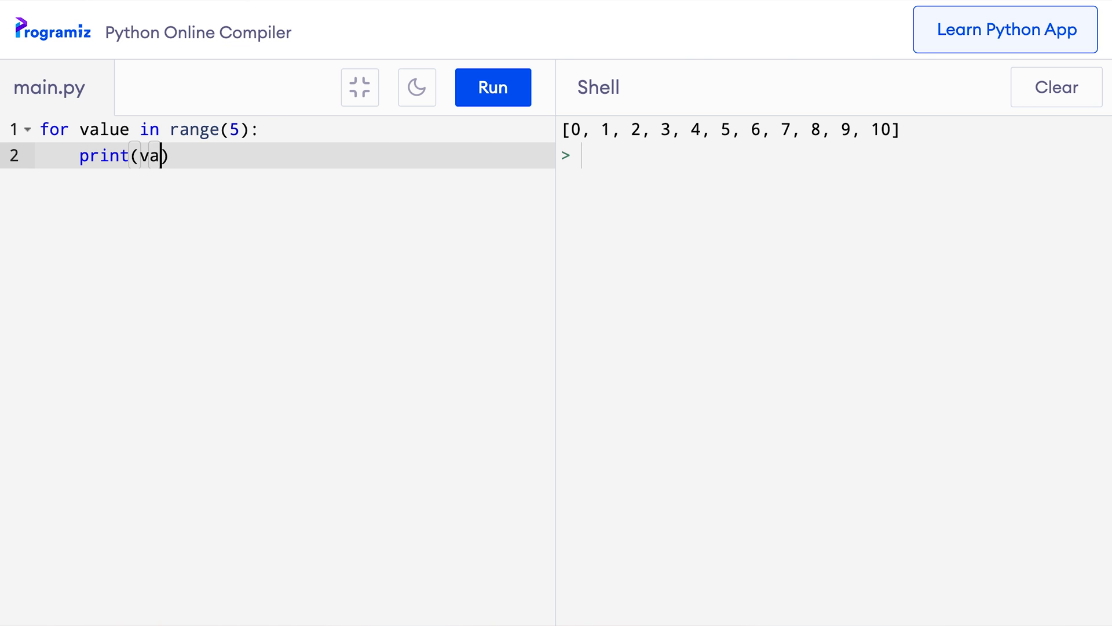
text(lue)
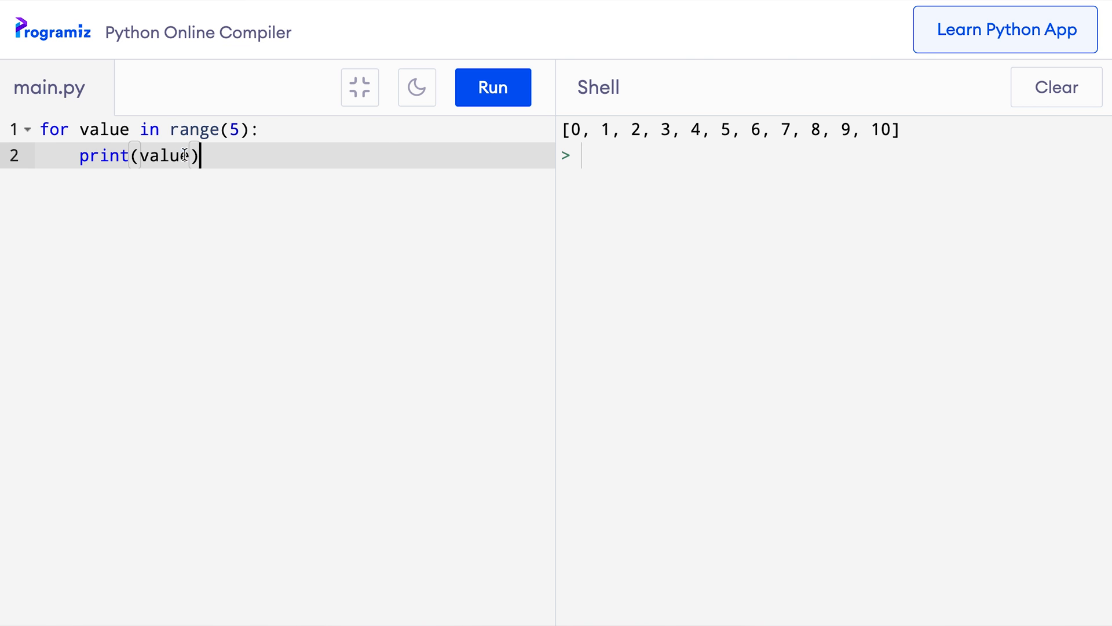
key(ctrl+a)
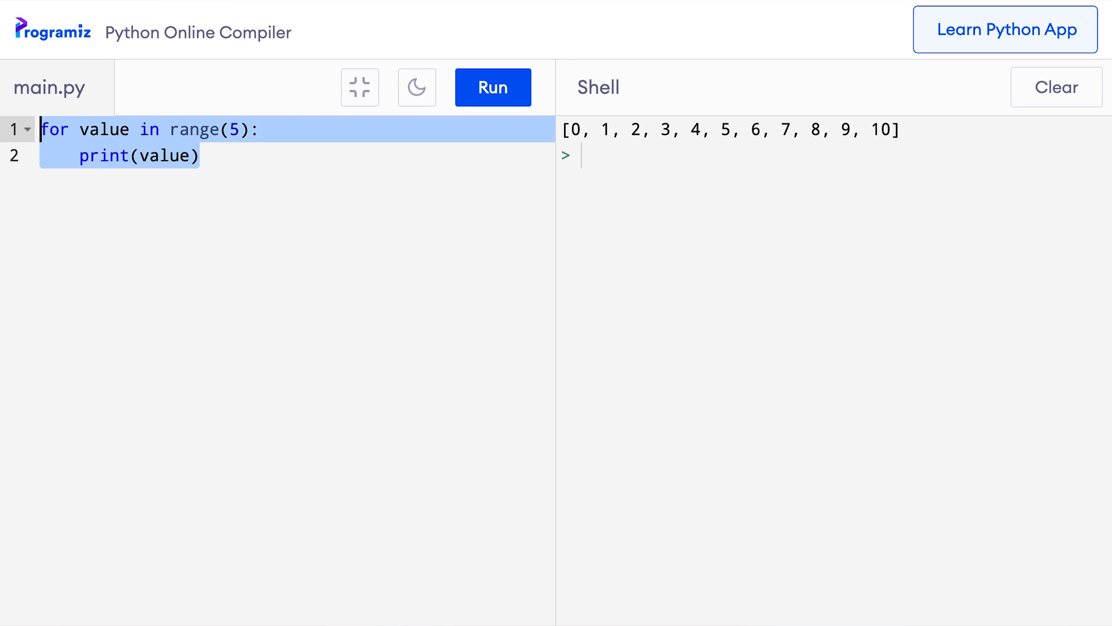
mouse_move(436, 166)
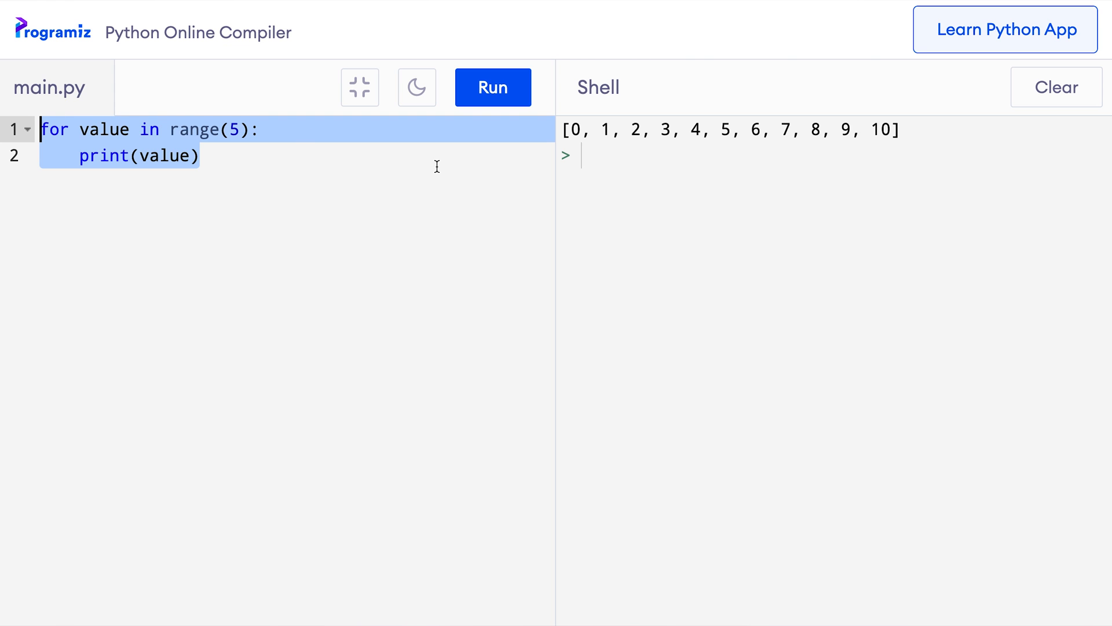
click(493, 87)
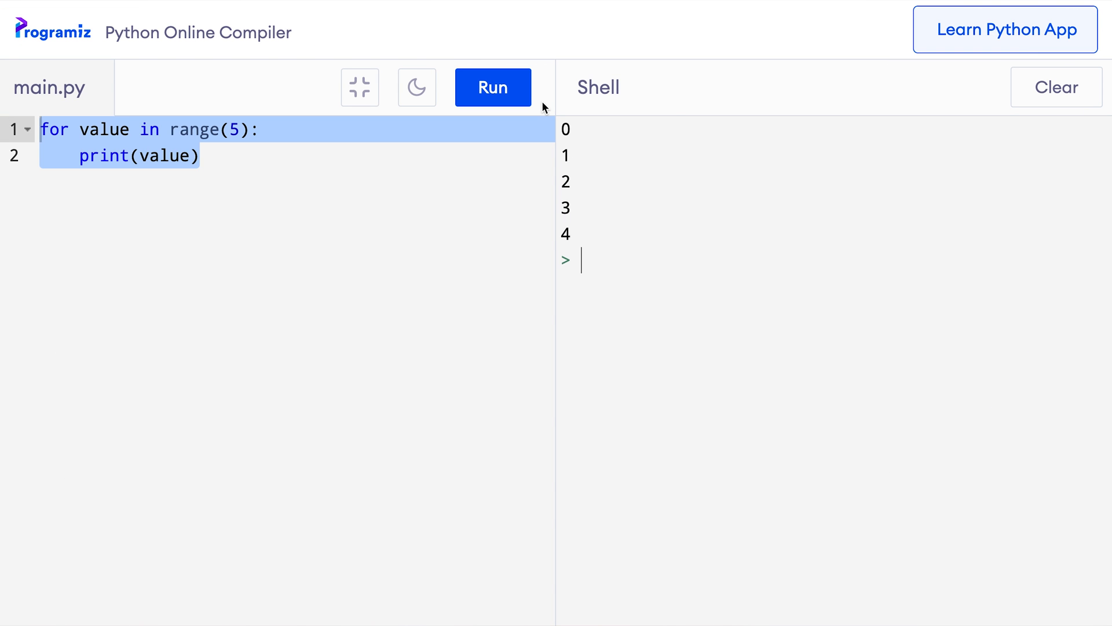
mouse_move(328, 176)
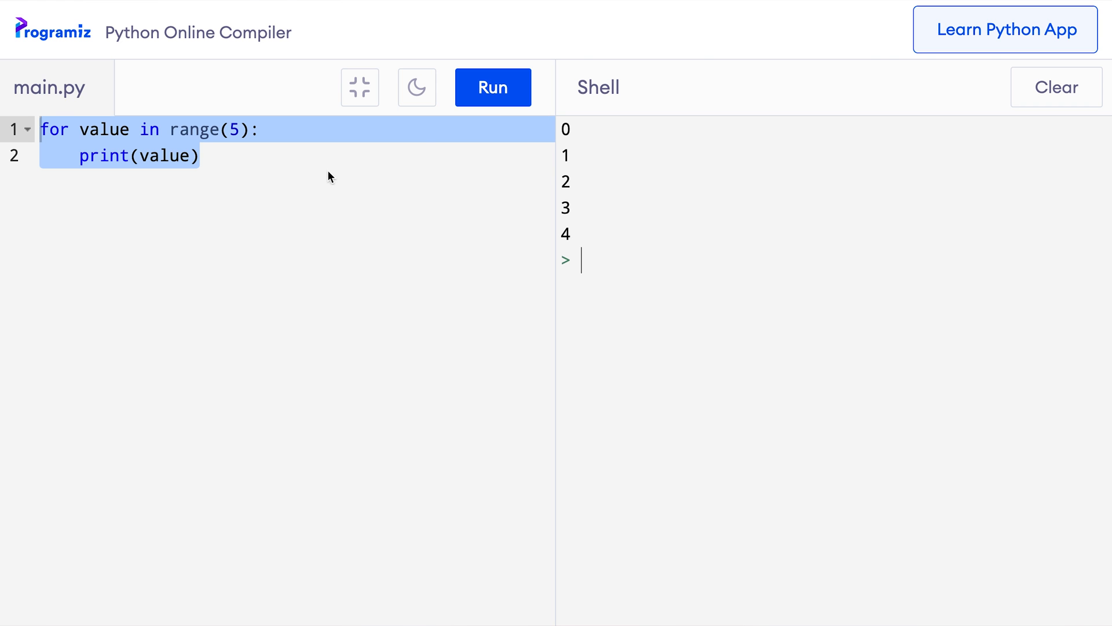
- Write result = list(range(1, 11)) and print(result), run it, and highlight 2 and 3 in the output
text(result = list()
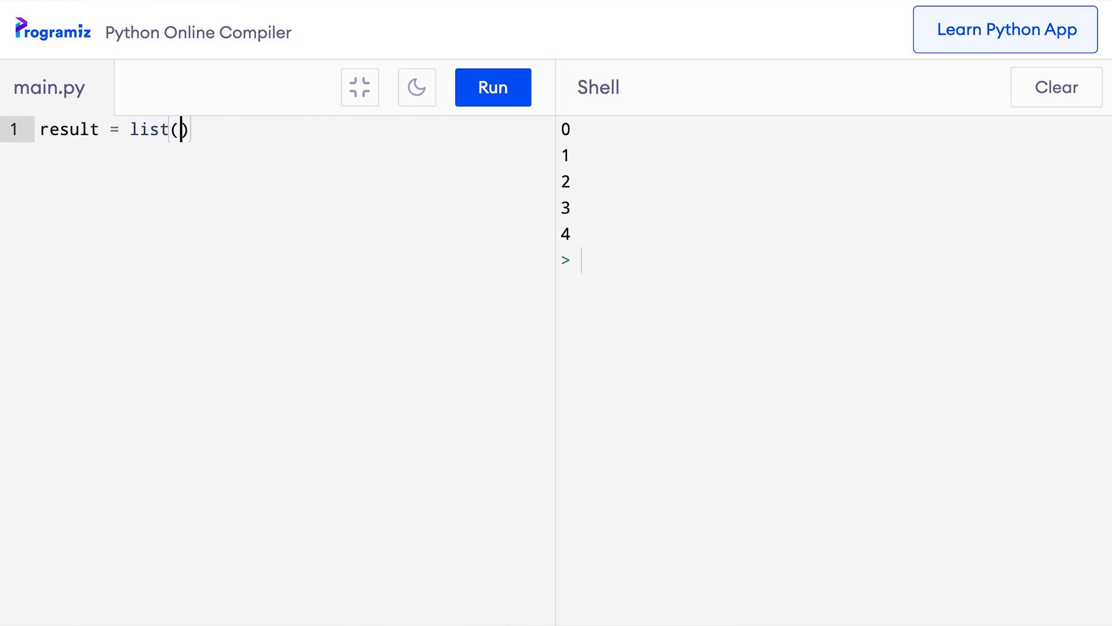
text(range(1,)
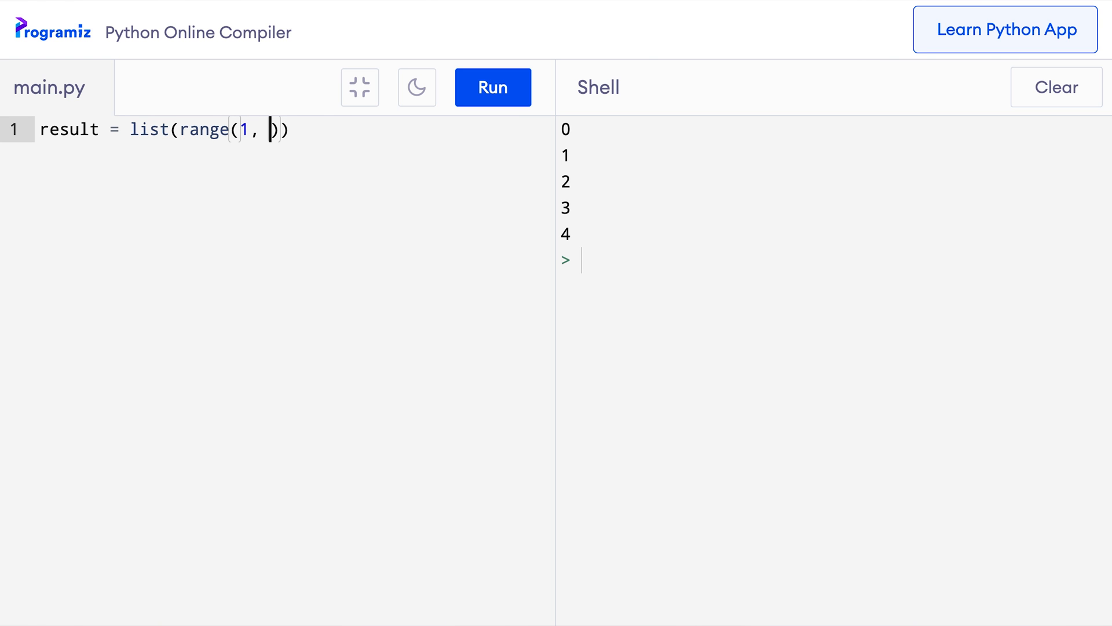
text(11)
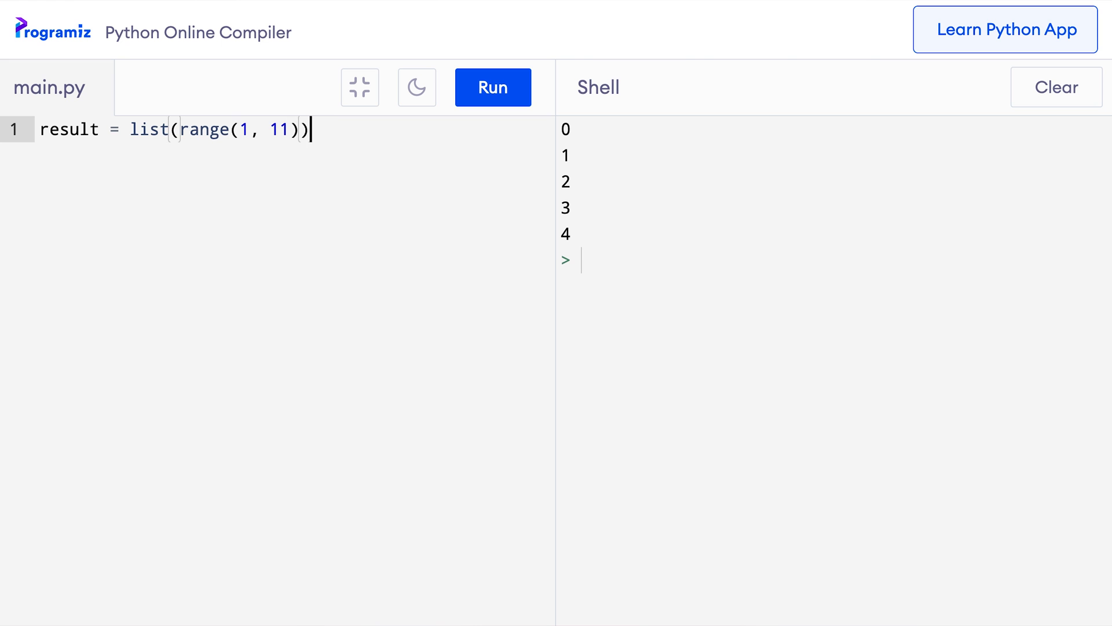
text(print(result))
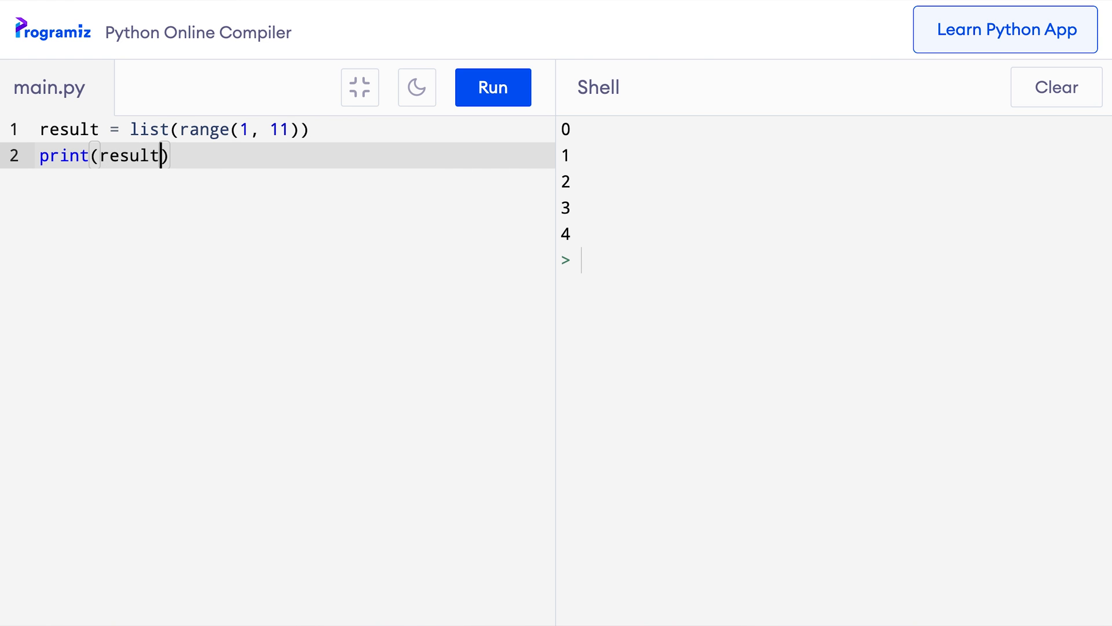
click(493, 87)
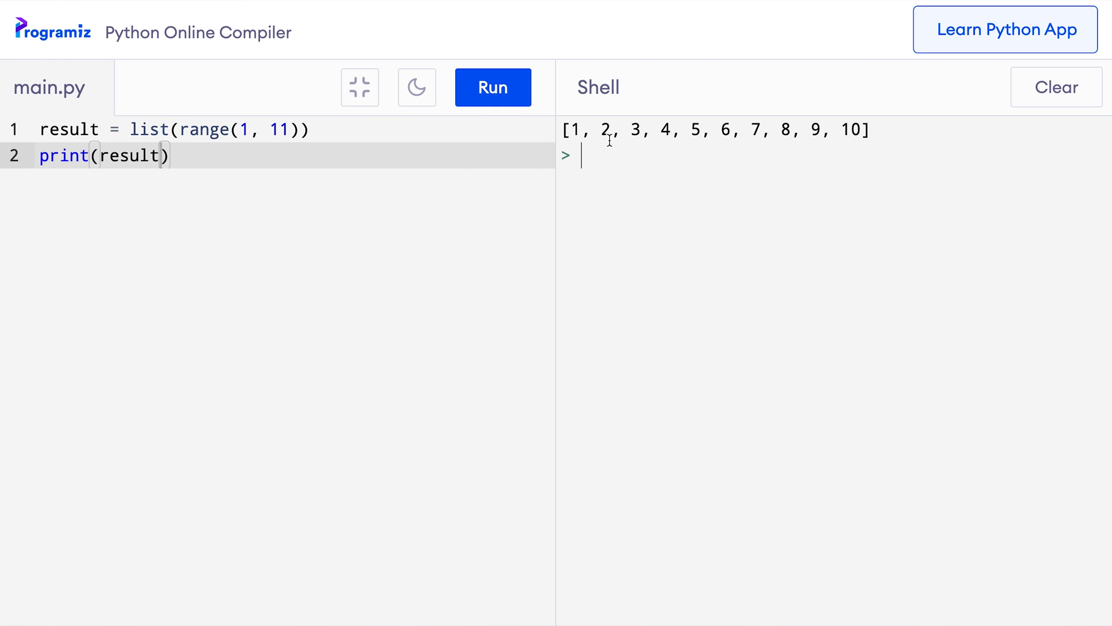
mouse_move(892, 130)
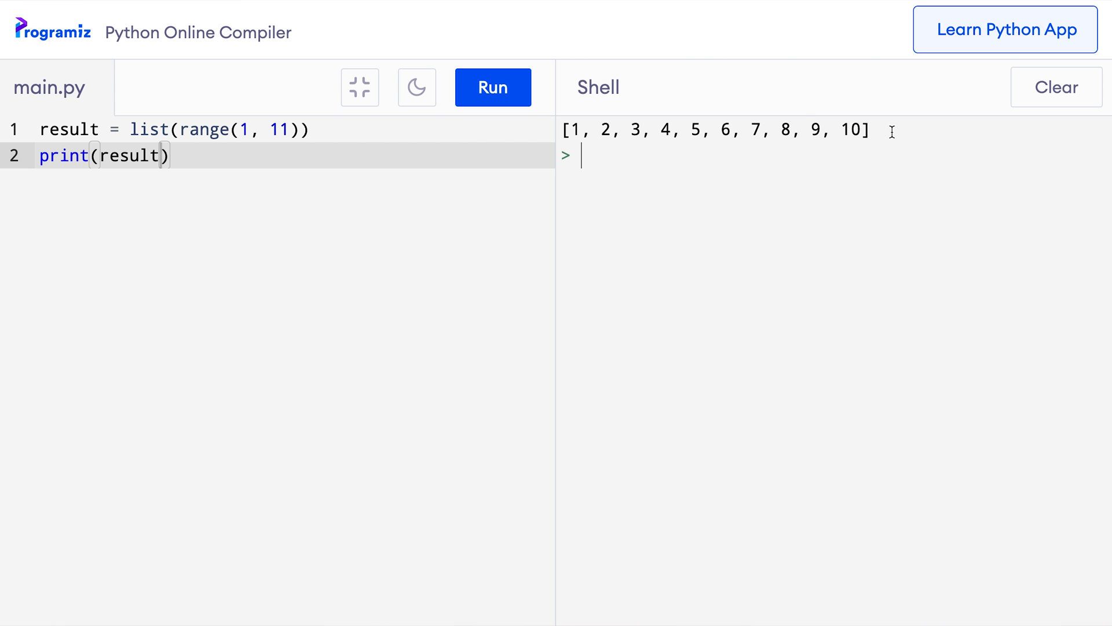
drag(574, 130, 615, 130)
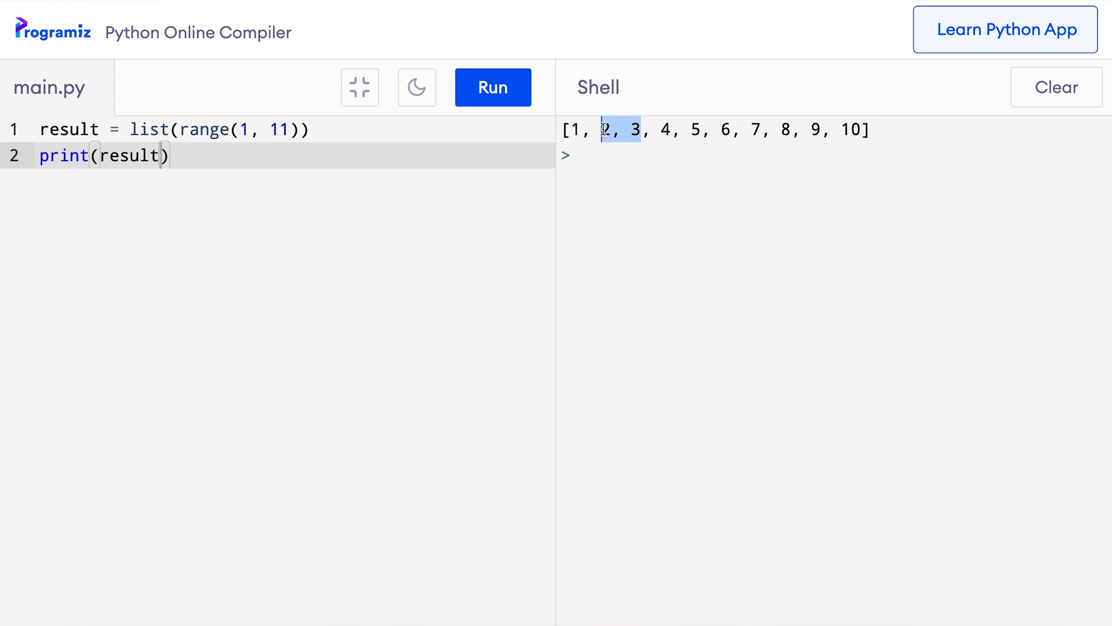
- Change the call to range(1, 11, 3), run it, and highlight 7 and 10 in [1, 4, 7, 10]
click(287, 129)
text(, 1)
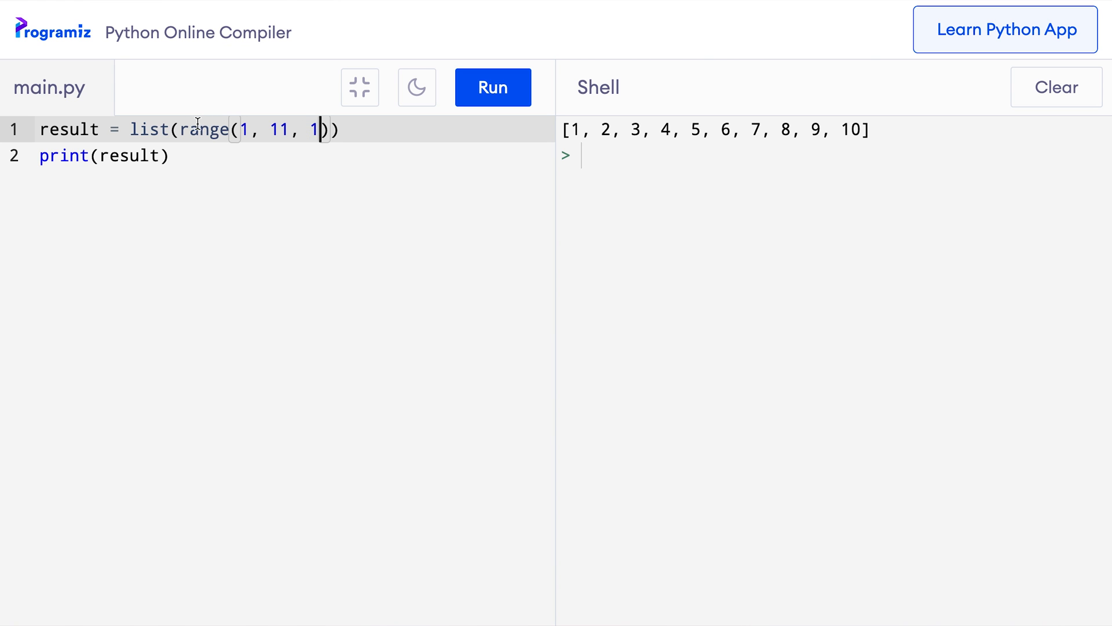
double_click(206, 129)
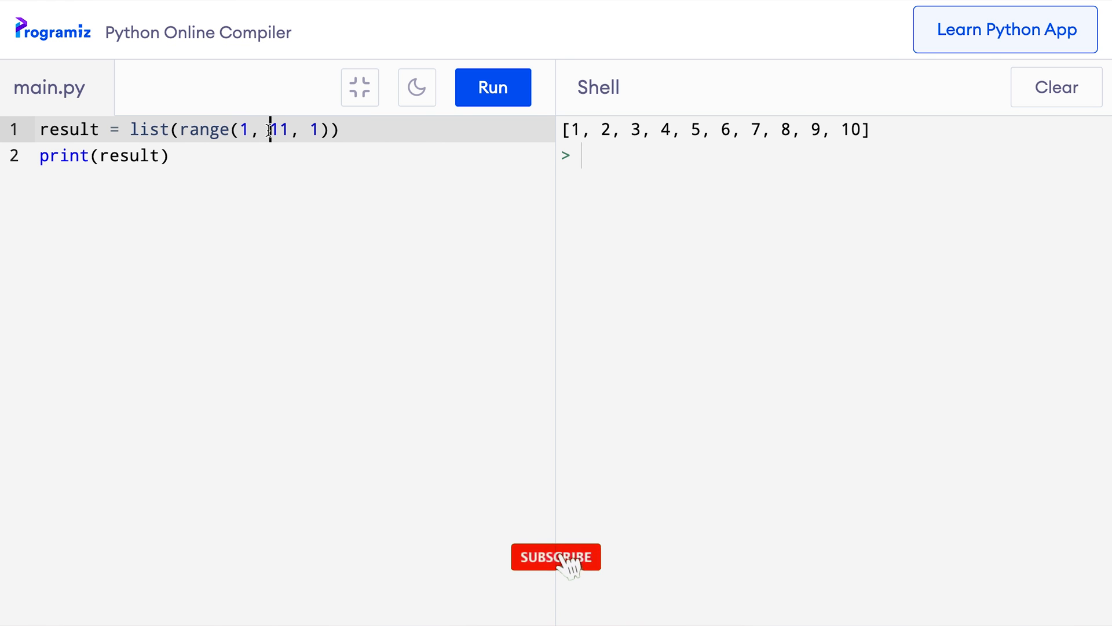
double_click(279, 130)
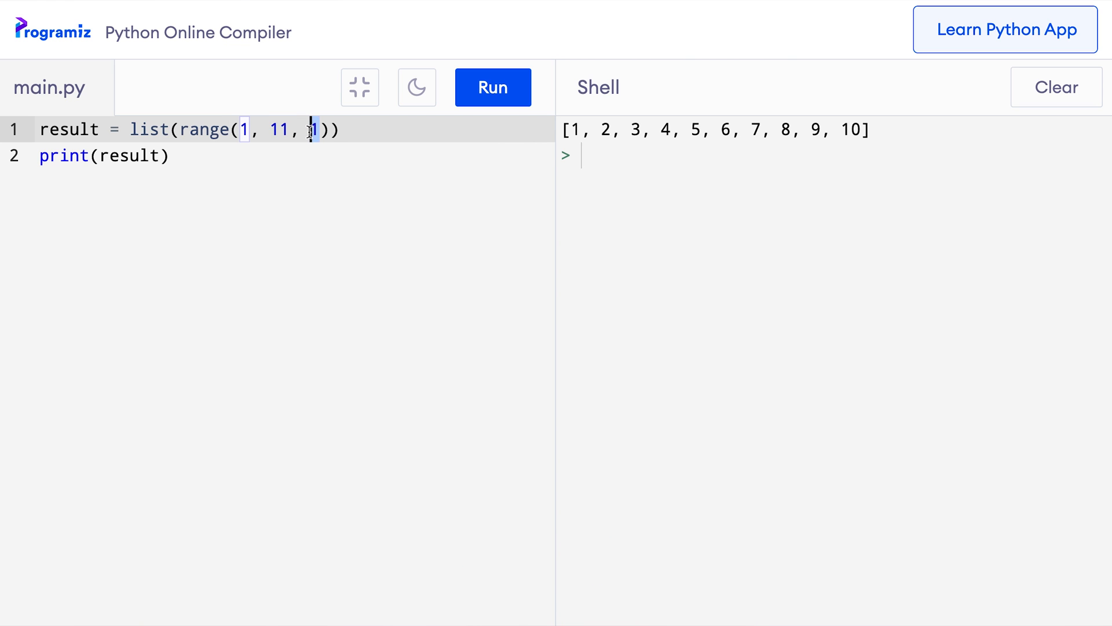
text(3)
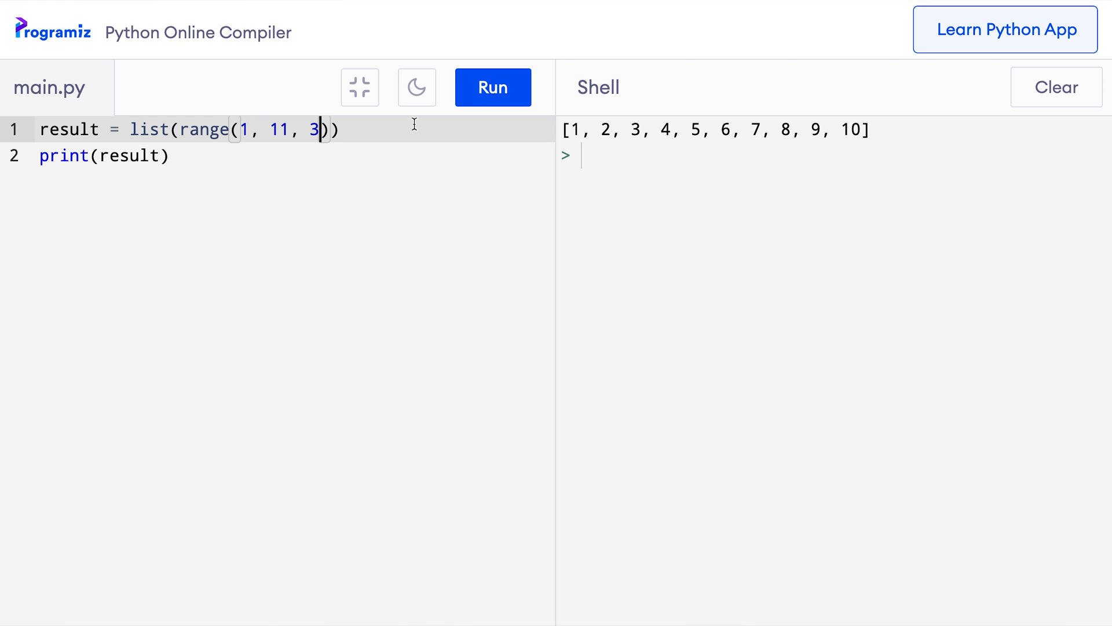
click(493, 87)
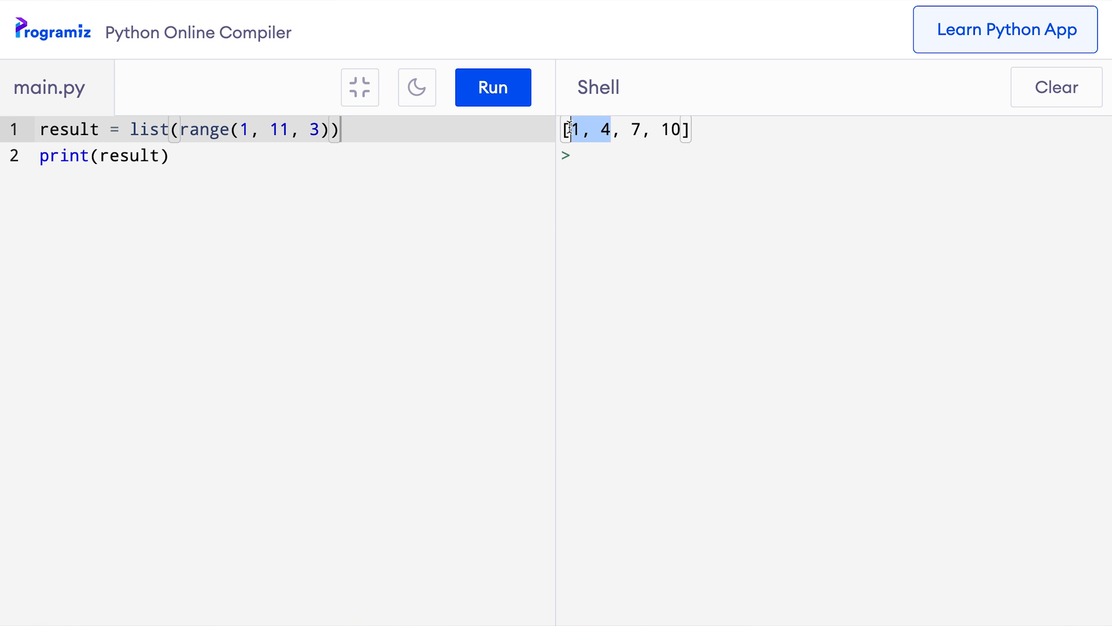
drag(574, 128, 644, 128)
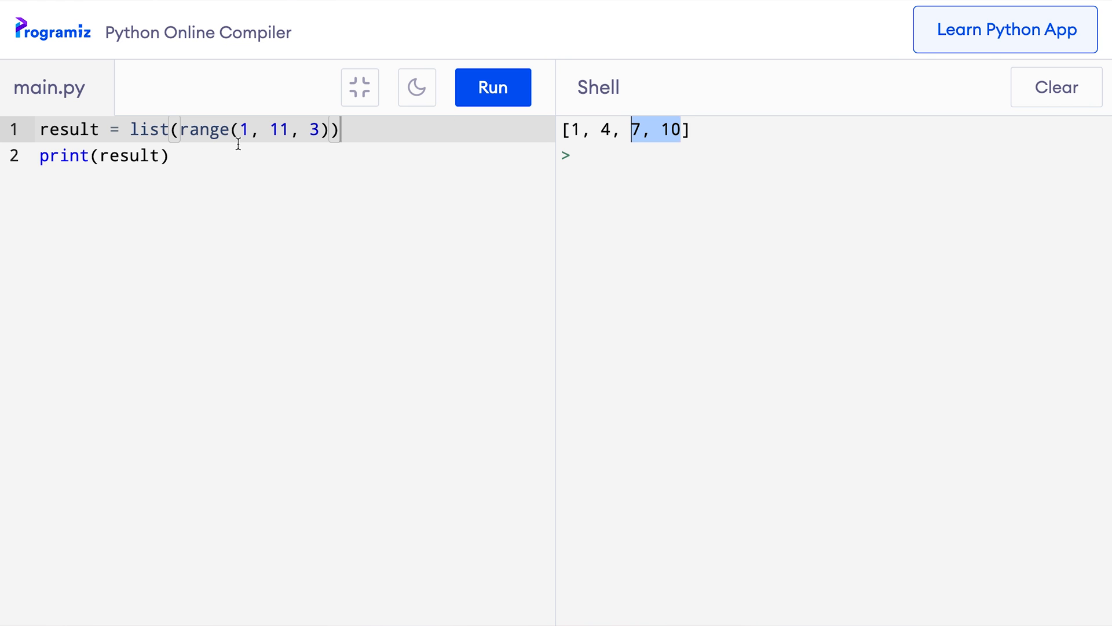
- Clear the code, write result = list(range(5, -6, -1)) with print(result), and run the countdown
key(ctrl+a)
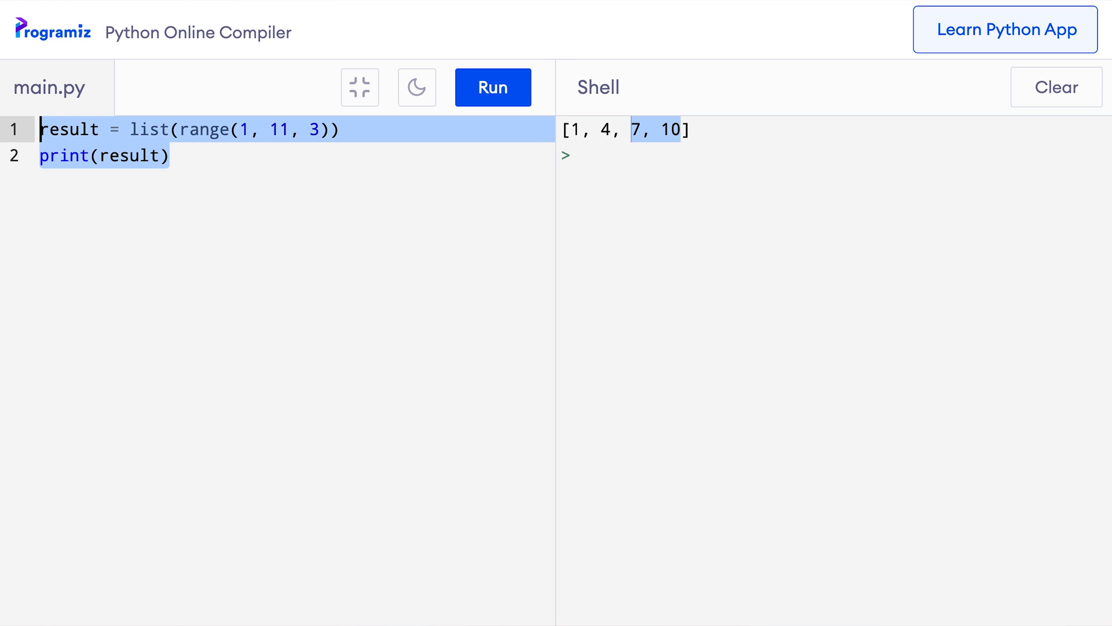
key(Delete)
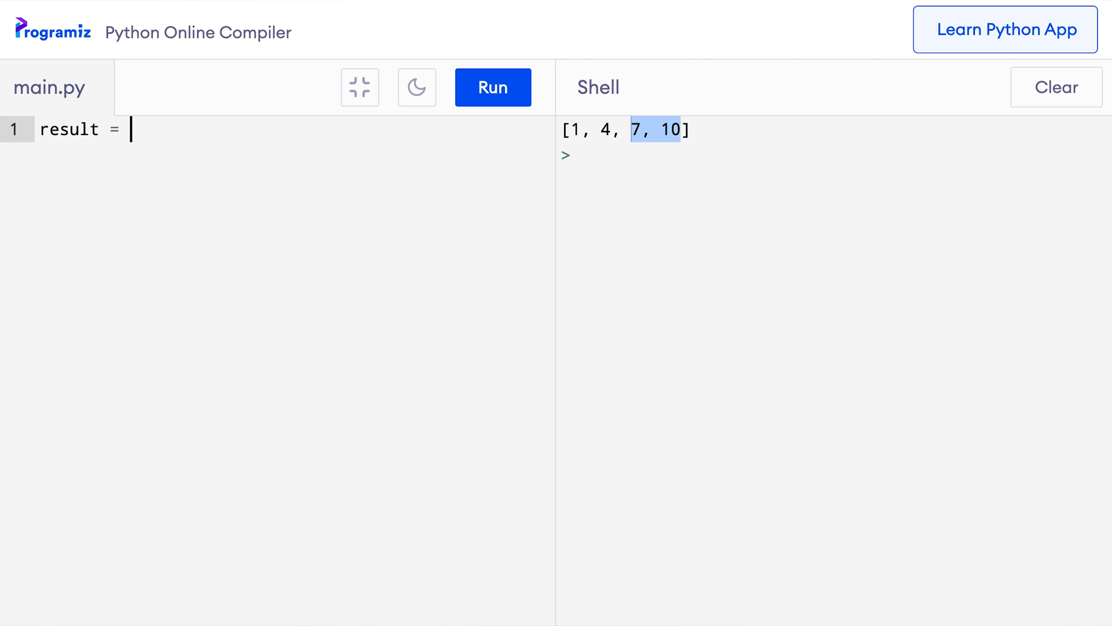
text(list(rna))
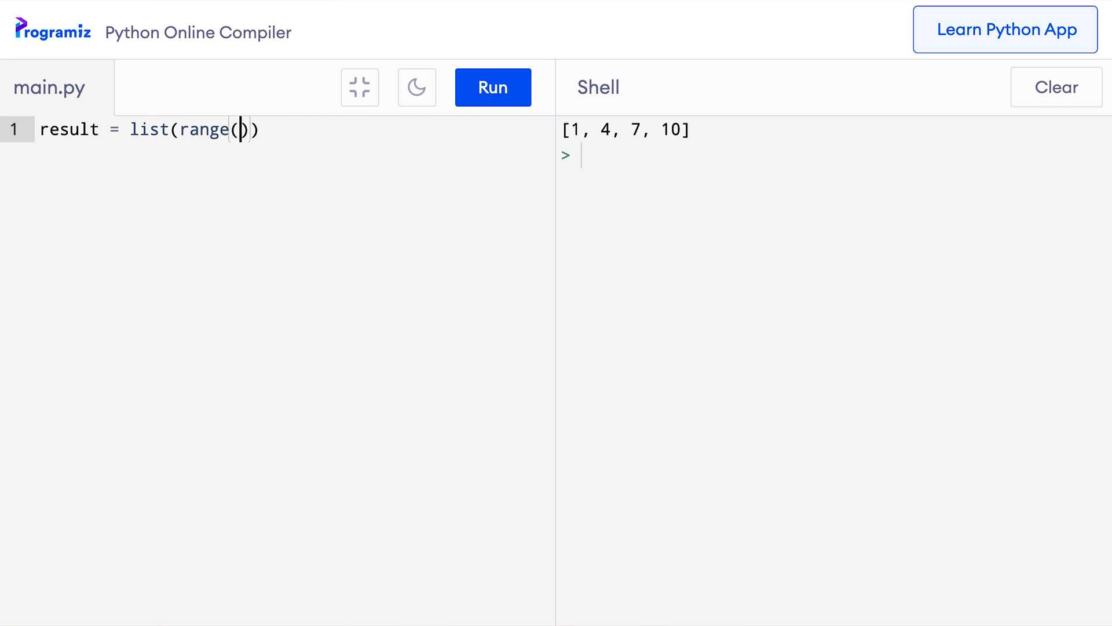
text(5, -5)
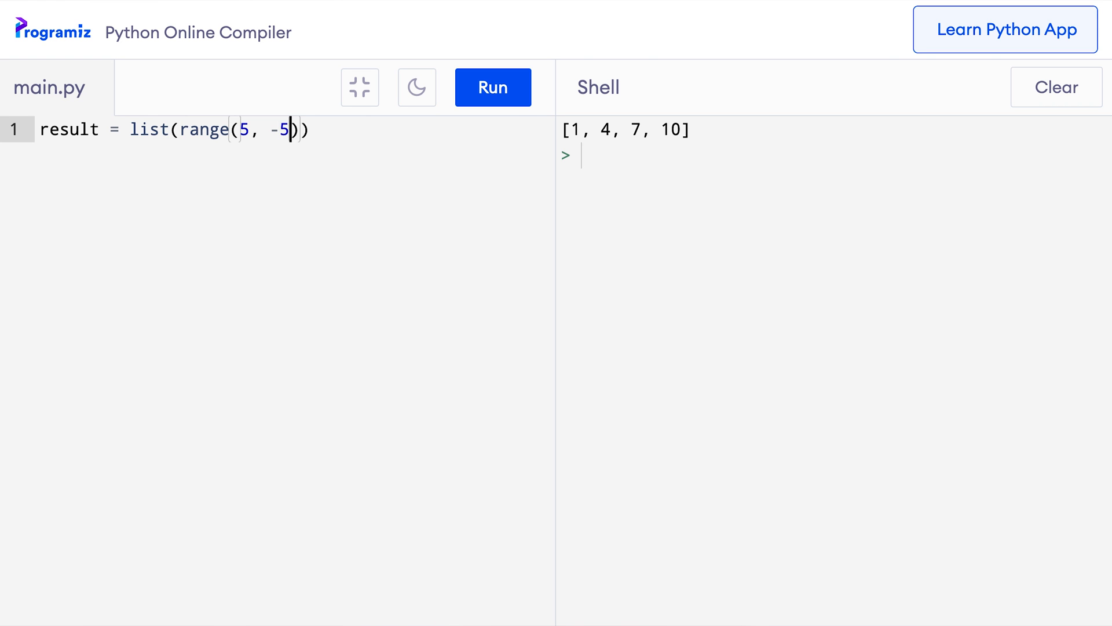
text(-6,)
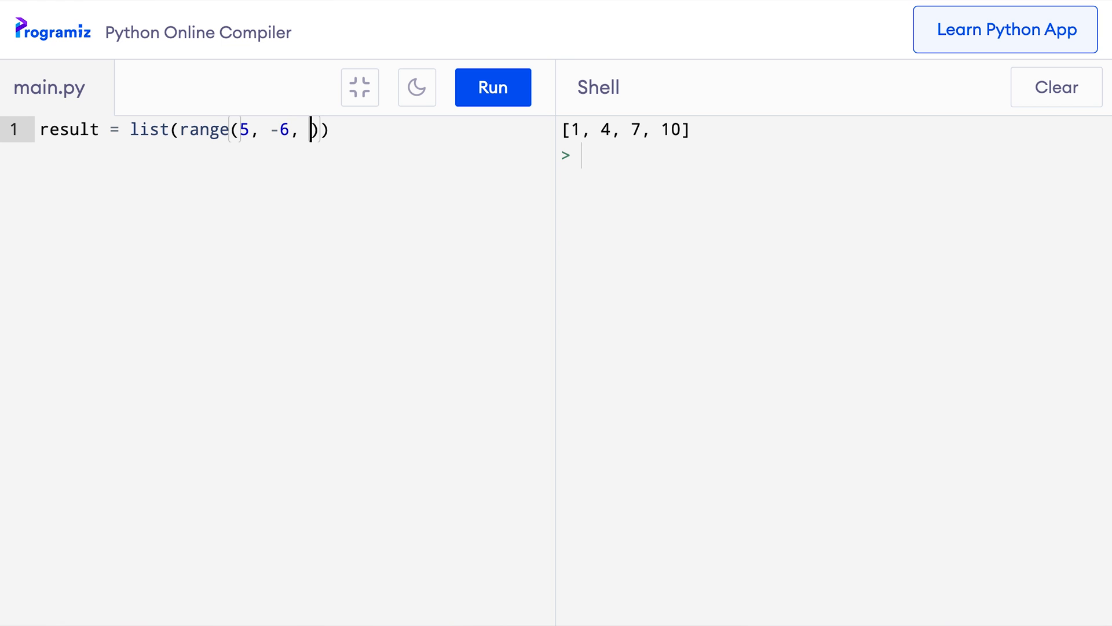
text(-1)
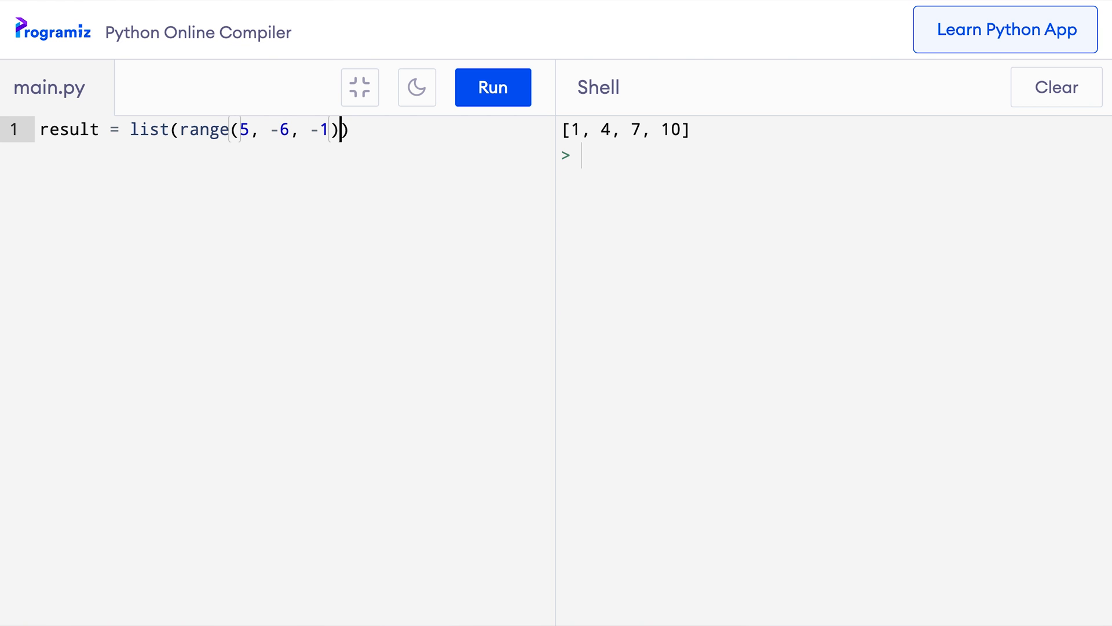
text(print()
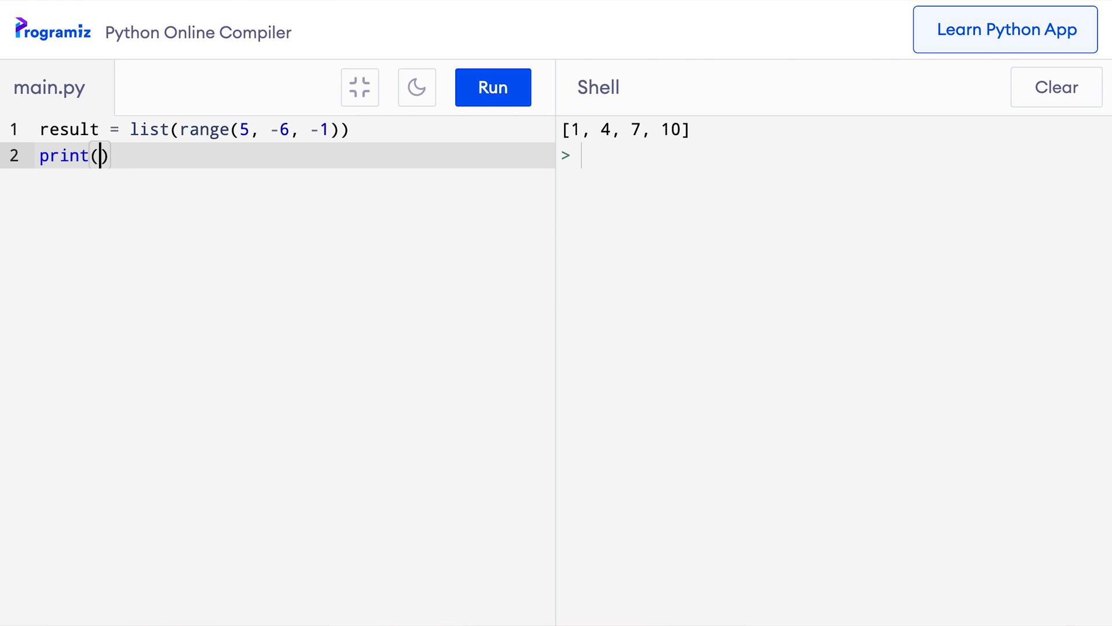
text(result)
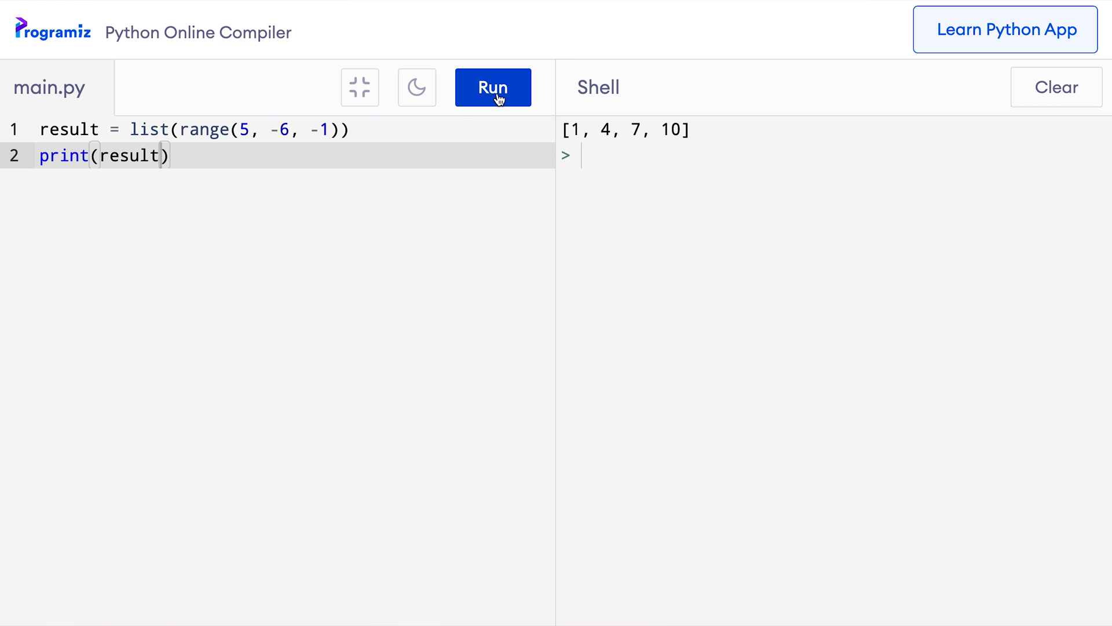
click(492, 87)
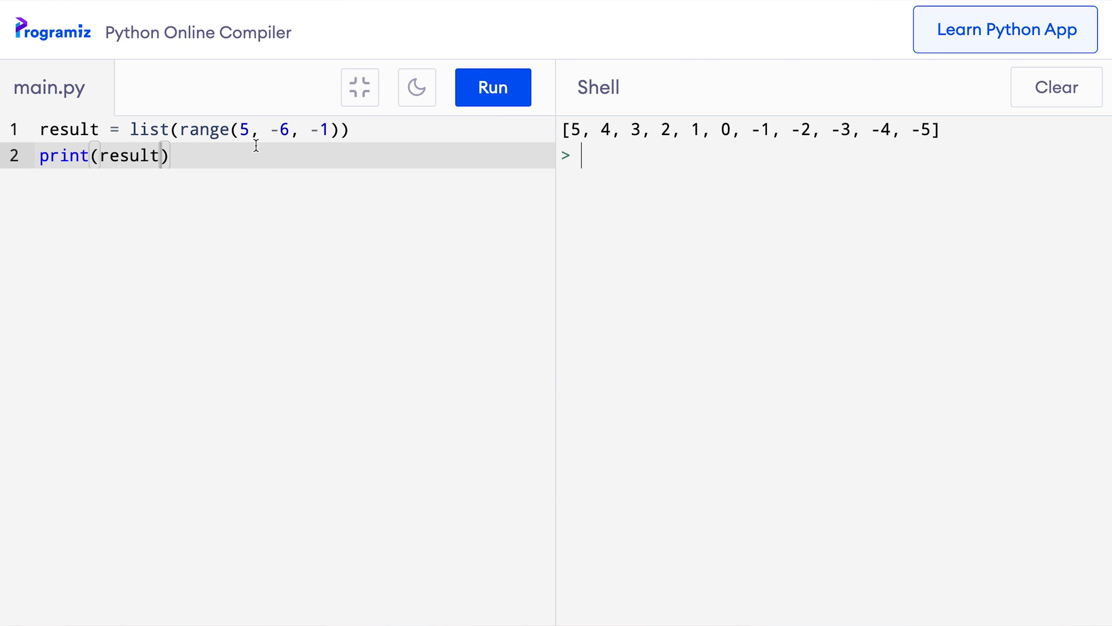